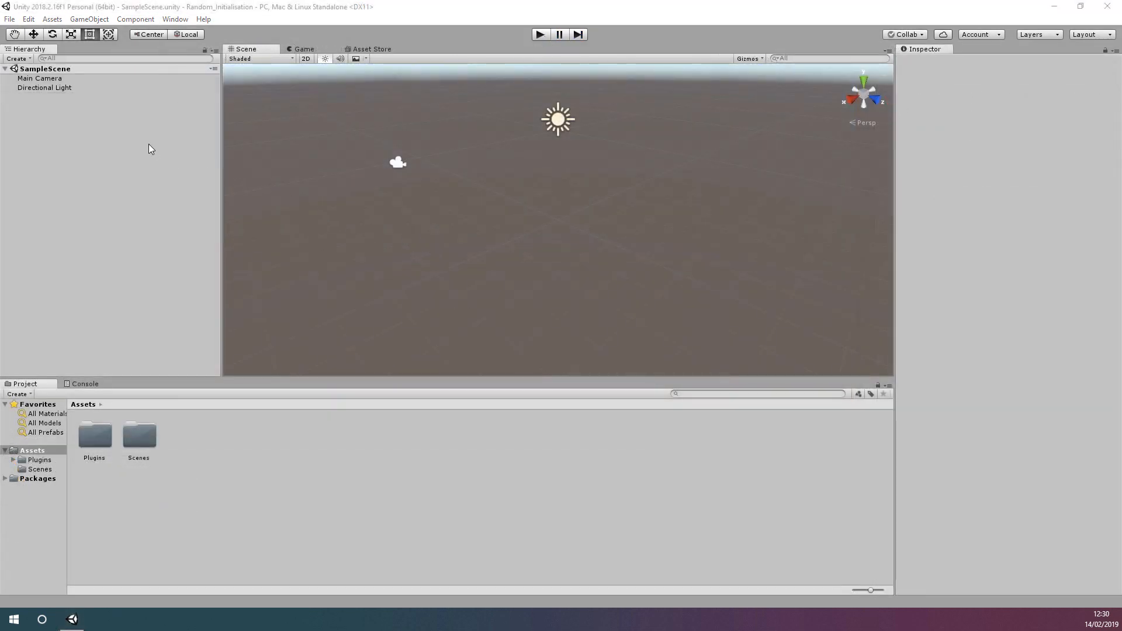
Step: Create an empty GameObject in the Hierarchy and rename it 'Cubes'
right_click(149, 148)
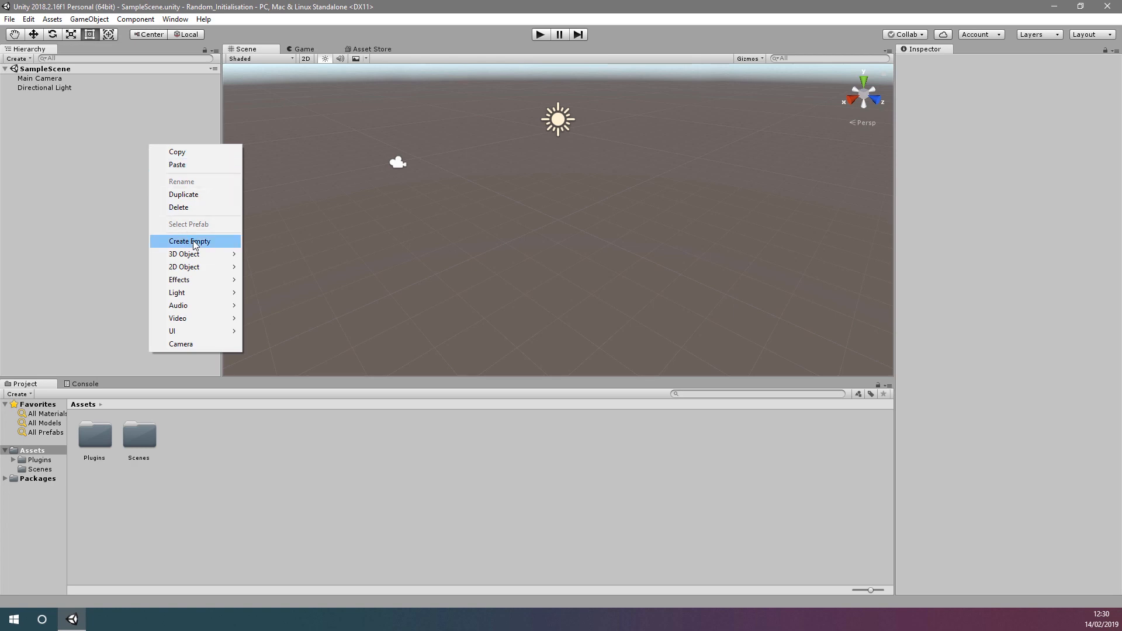
click(189, 241)
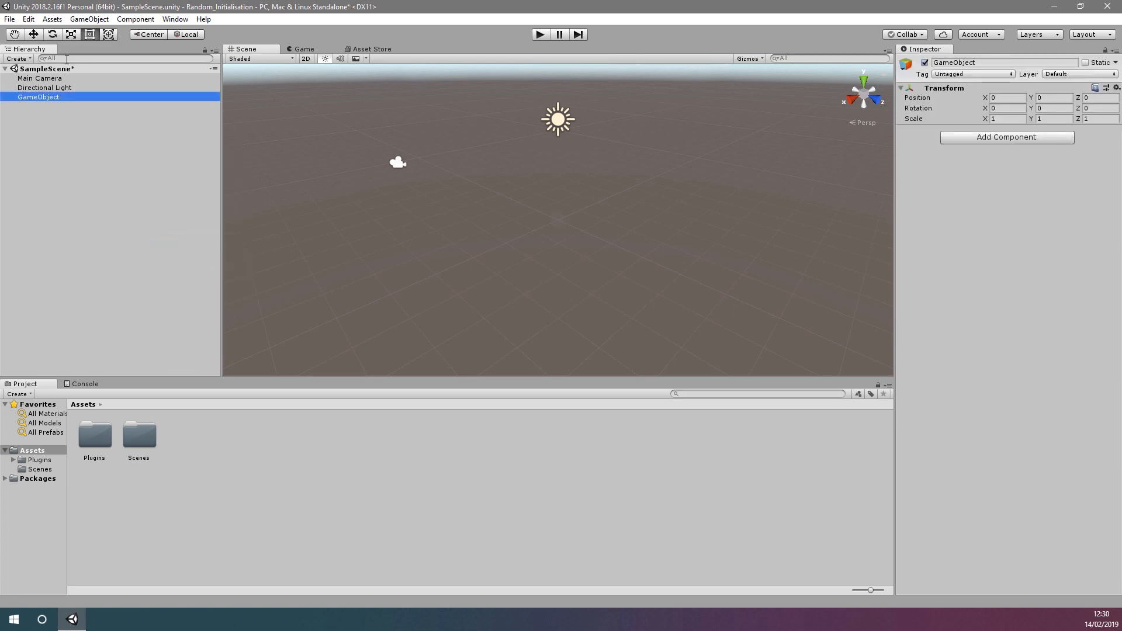
double_click(35, 97)
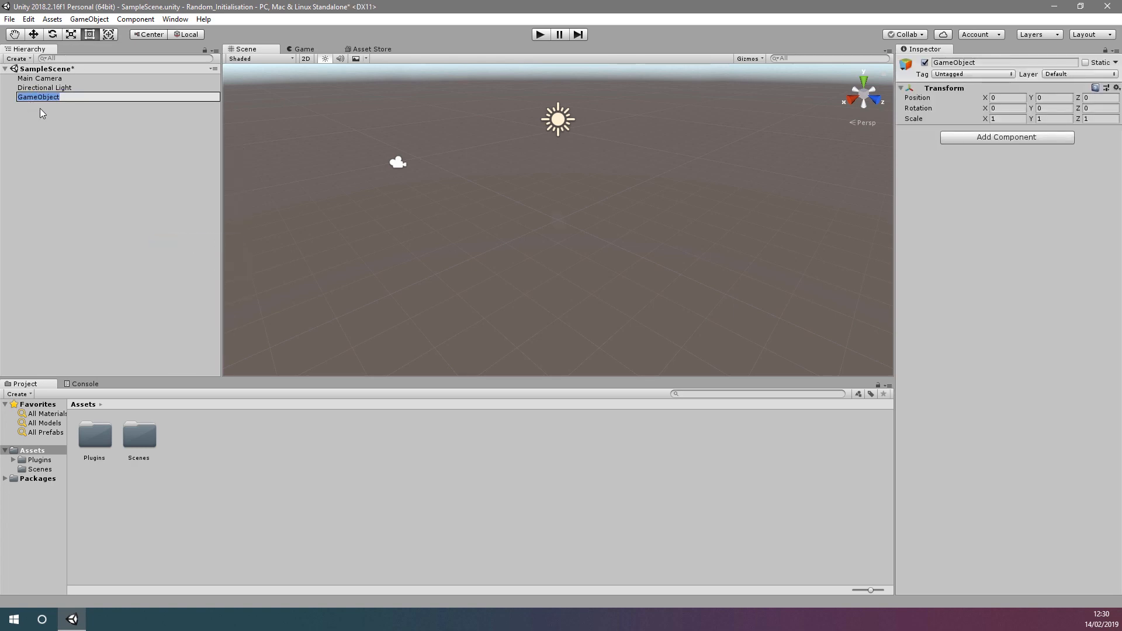
text(Cubes)
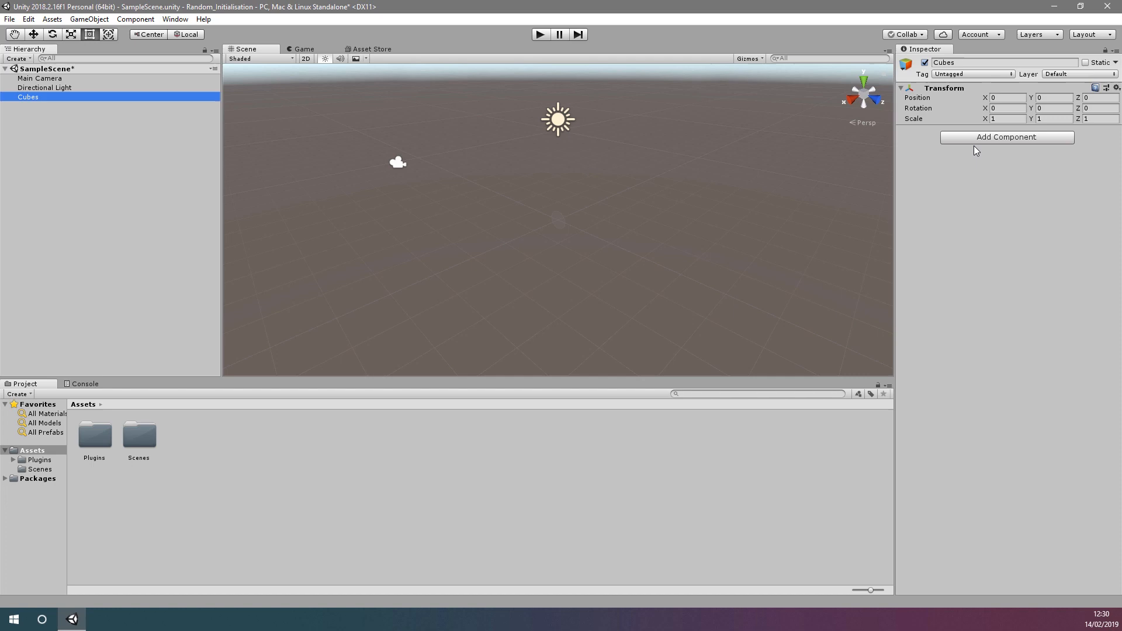
Step: Attach a new SelectionSortScript component to Cubes and open the script in the editor
click(1007, 136)
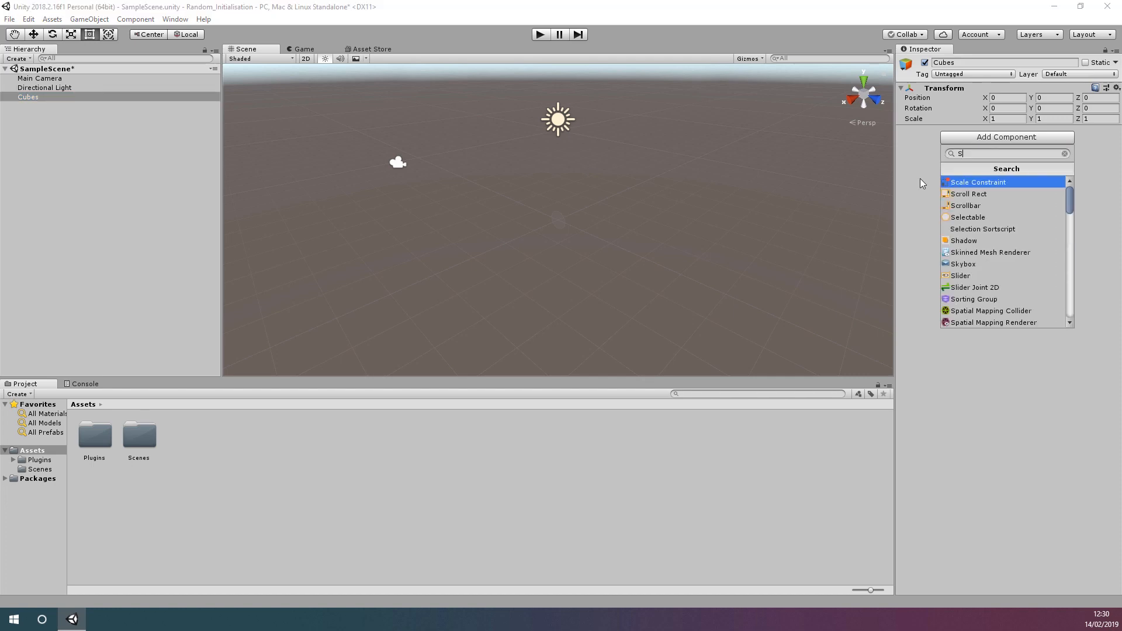
text(electionSortScript)
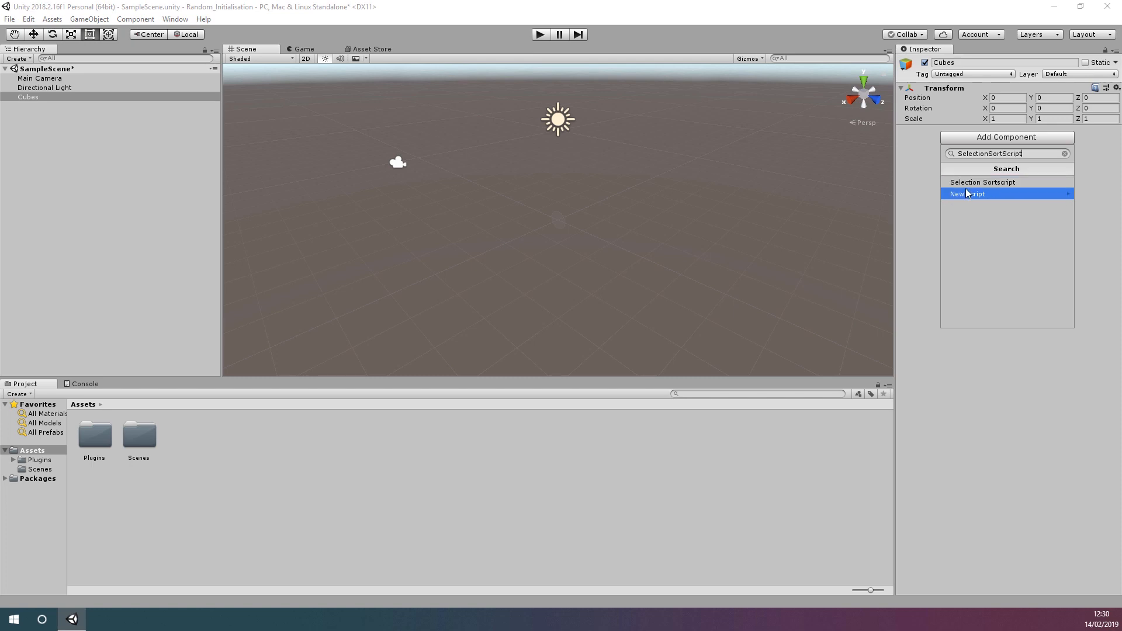
click(966, 194)
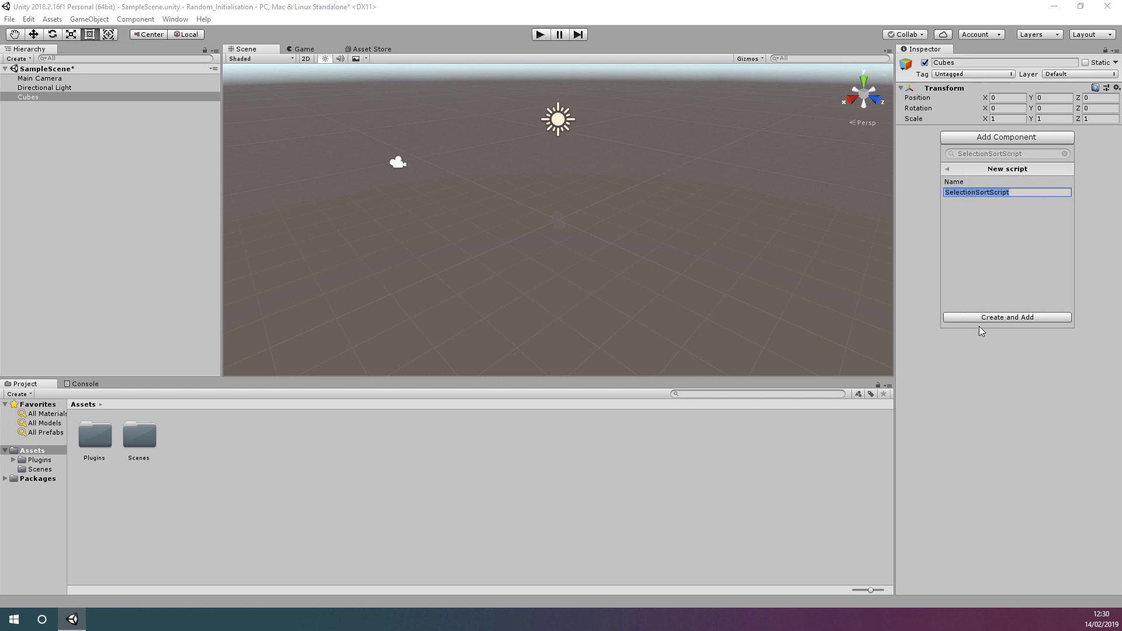
click(1006, 317)
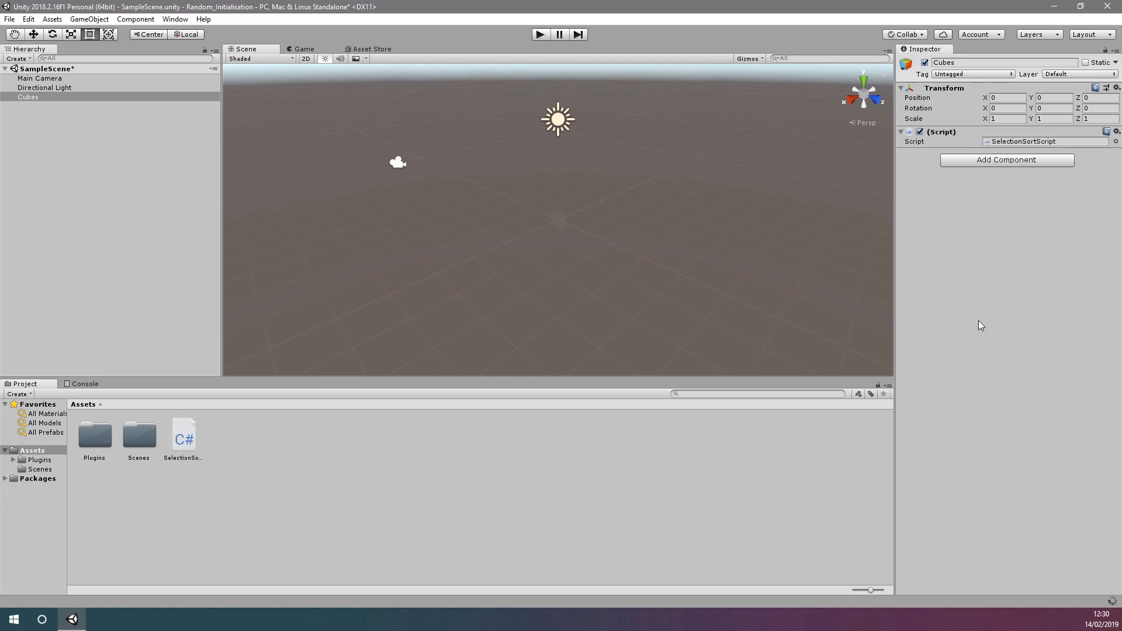
double_click(184, 434)
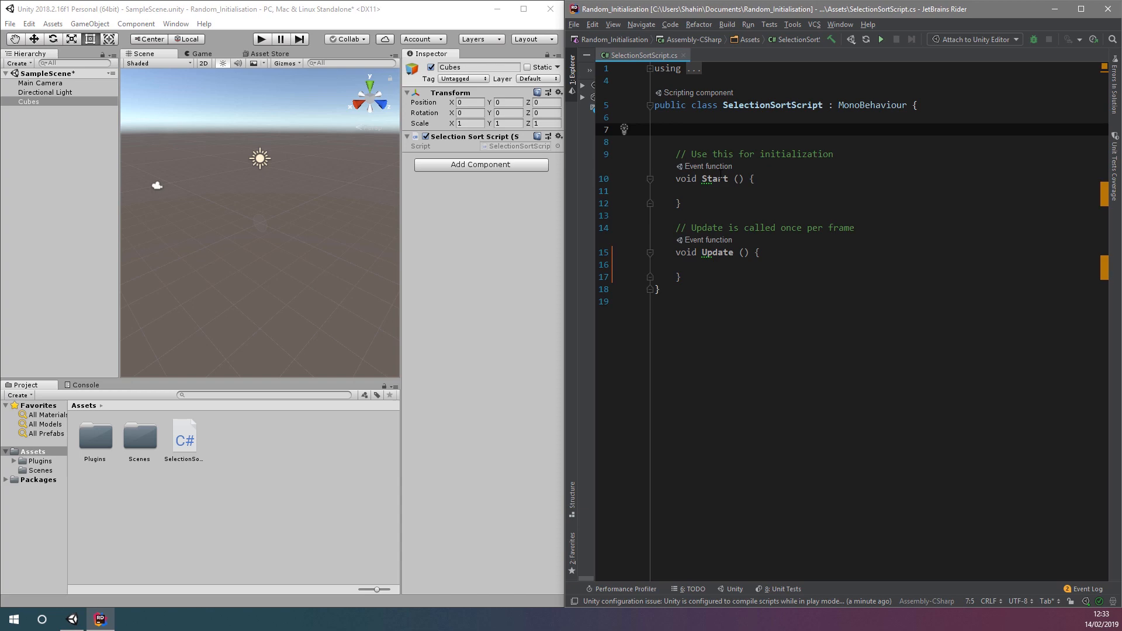
Step: Declare public int NumberOfCubes = 10, public int CubeHeightMax = 10, and public GameObject[] Cubes
text(public int)
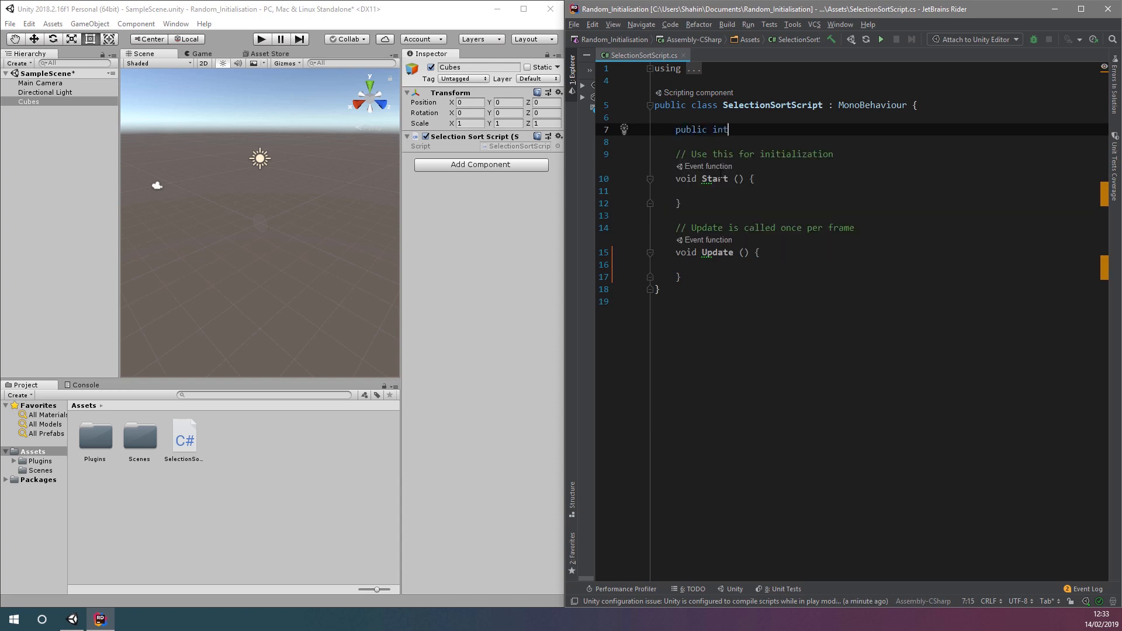
text(_NumberOfCub)
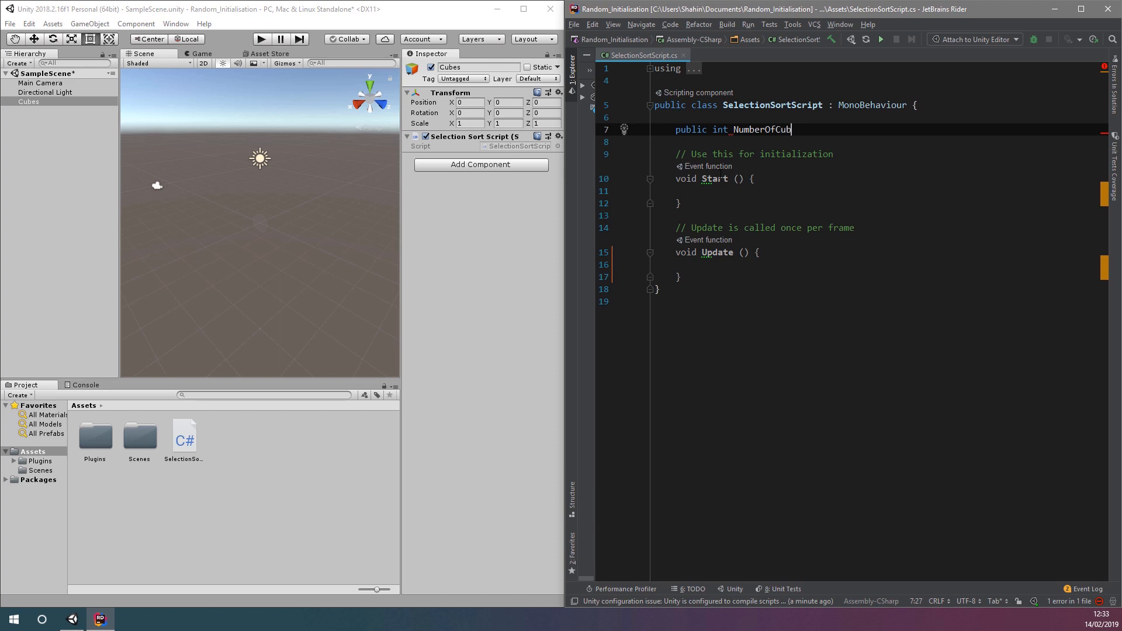
text(es = 10;)
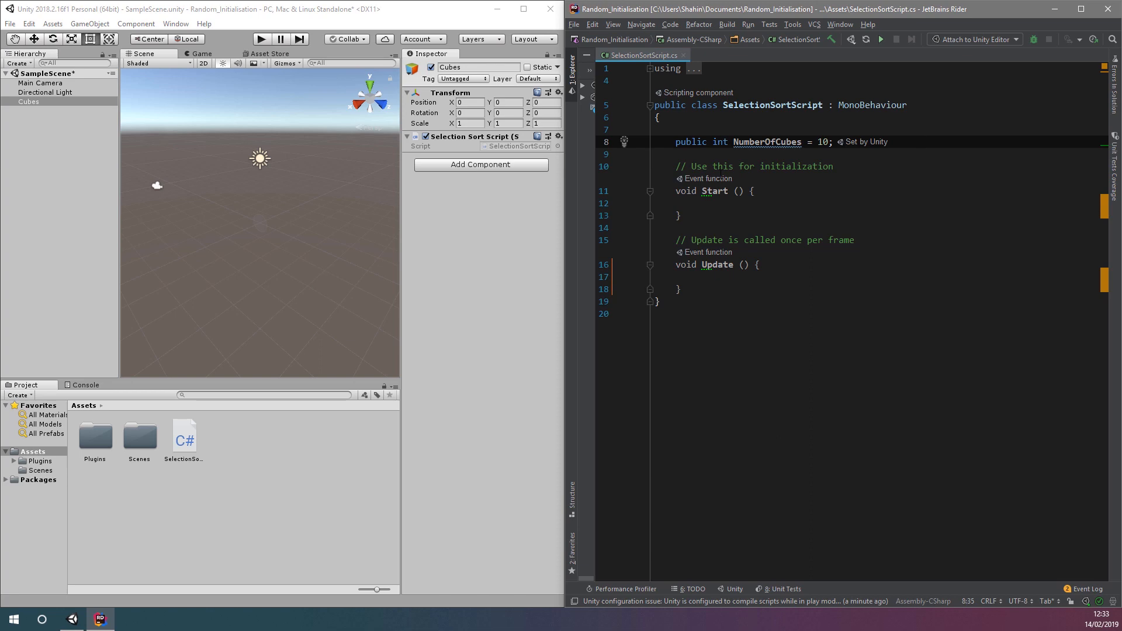
text(public)
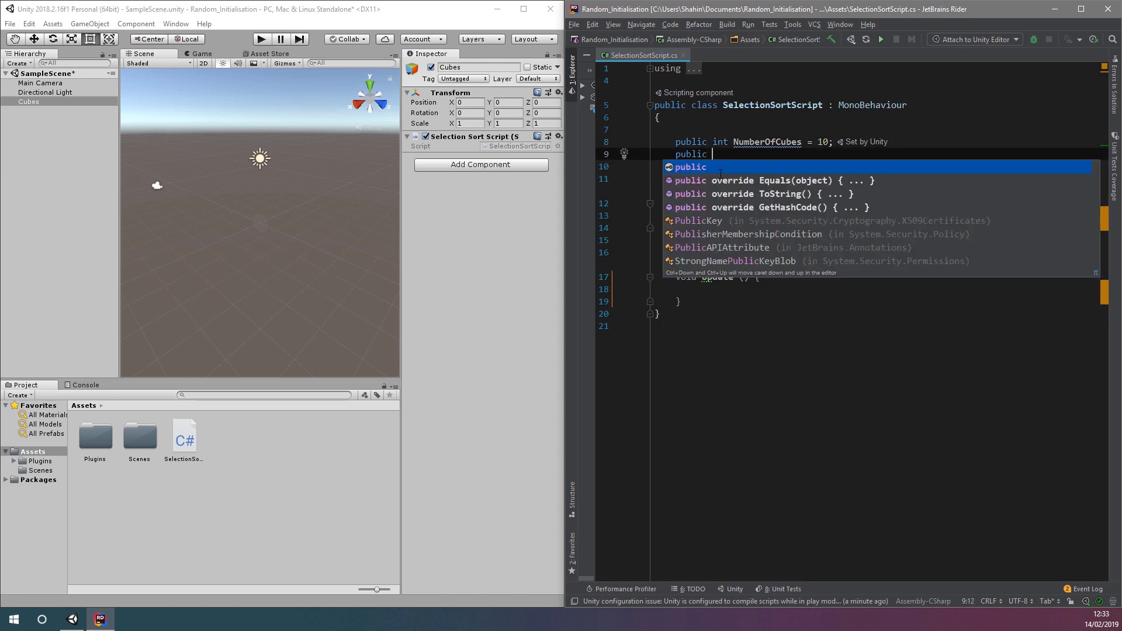
text(int CubeH)
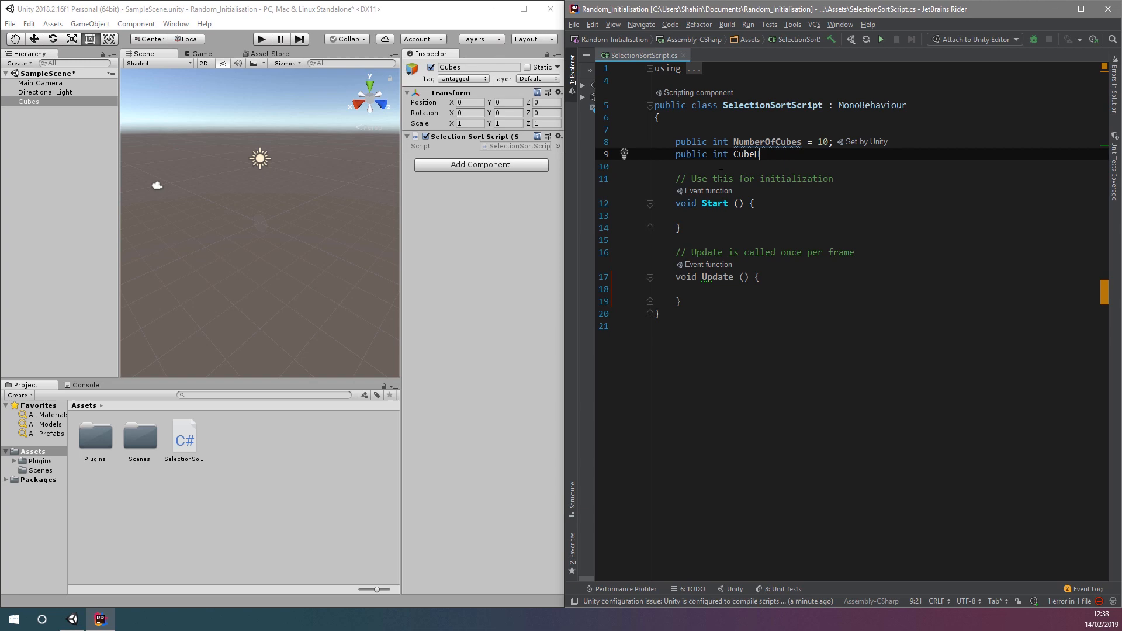
text(eightMax = 10;)
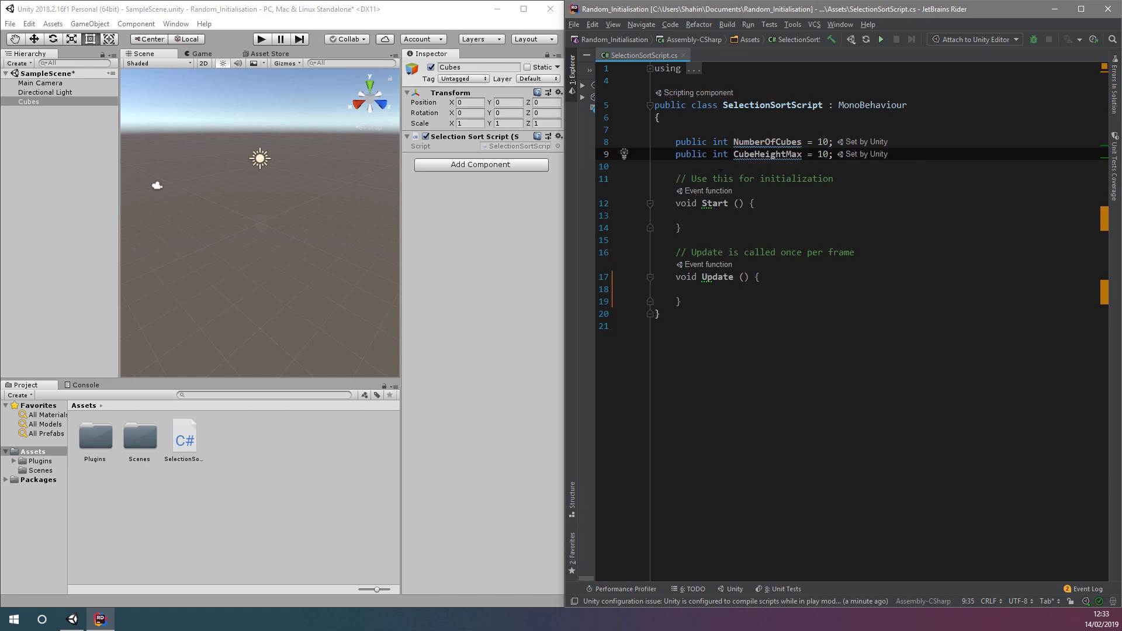
text(p)
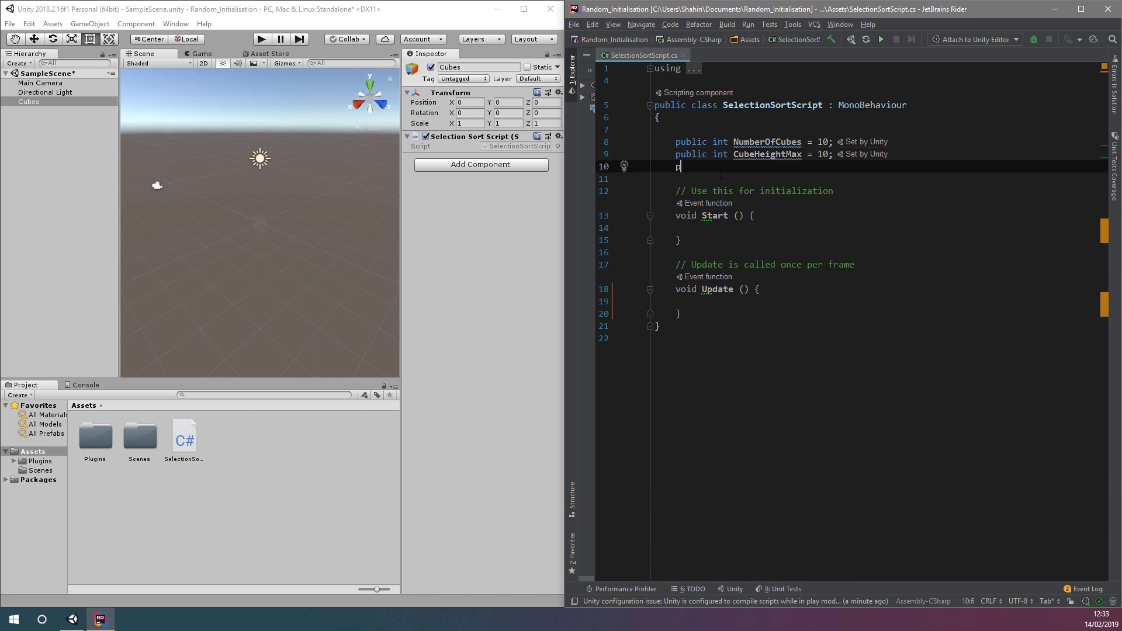
text(ublic GameObject[] Cubes;)
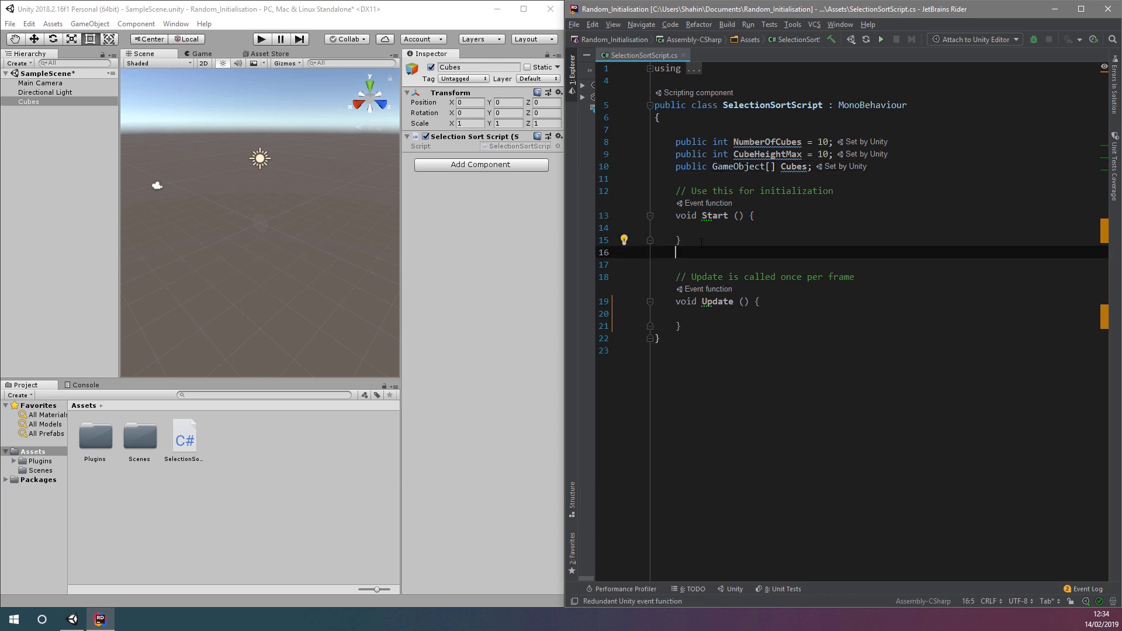
Step: Write InitializeRandom(): allocate Cubes[NumberOfCubes], loop, and pick Random.Range(1, CubeHeightMax + 1)
text(void)
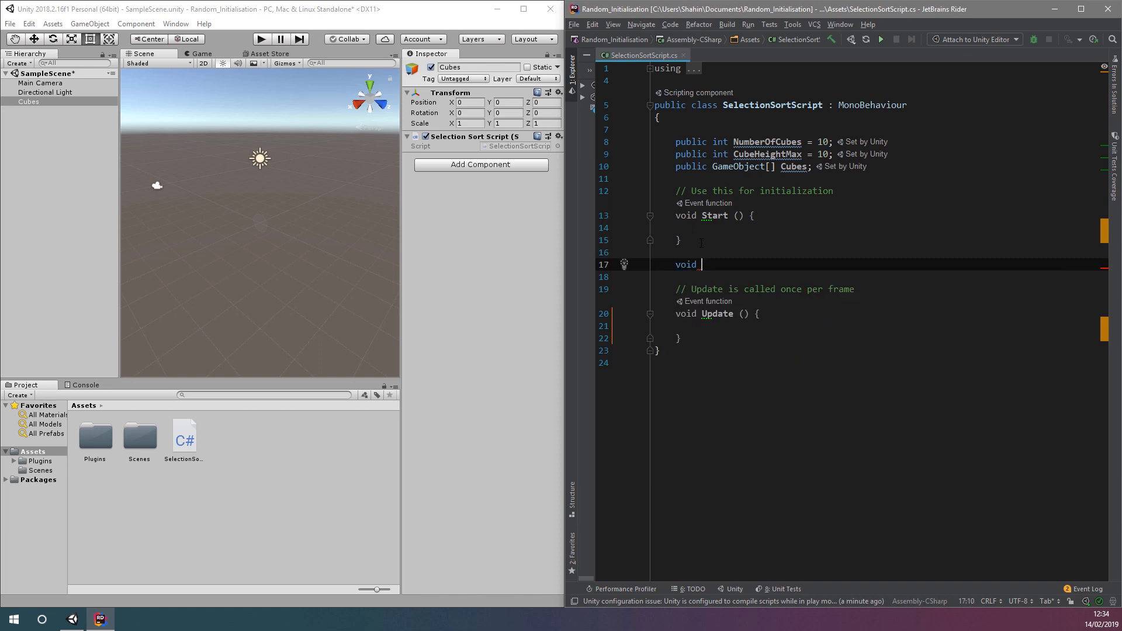
text(InitializeRandom())
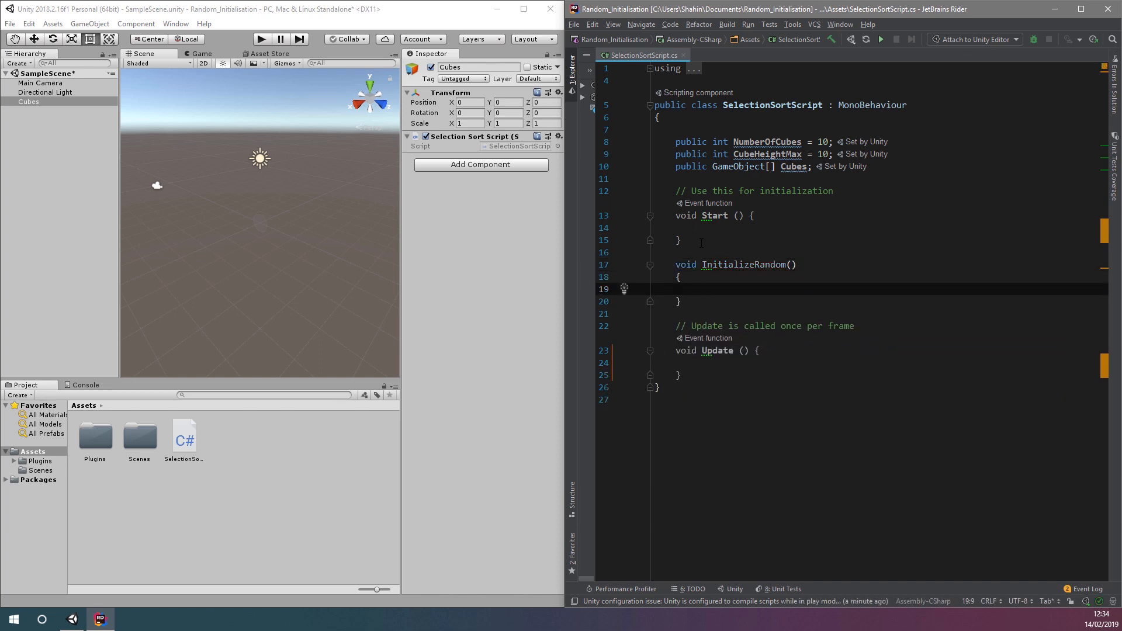
text(Cubes =)
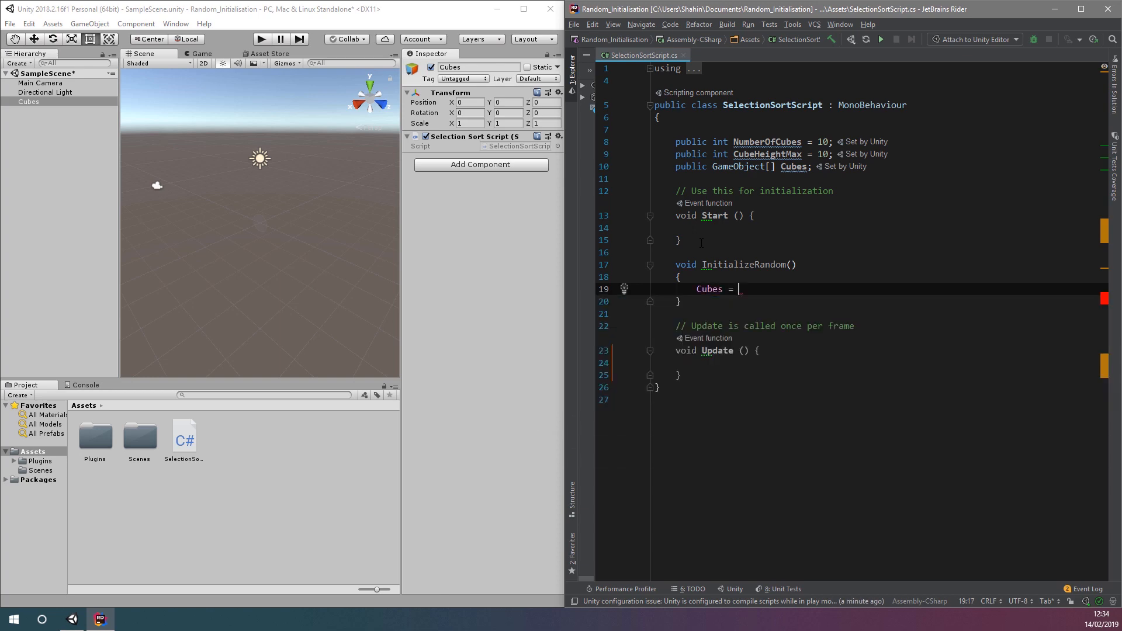
text(new GameObject[NumberOfCubes];)
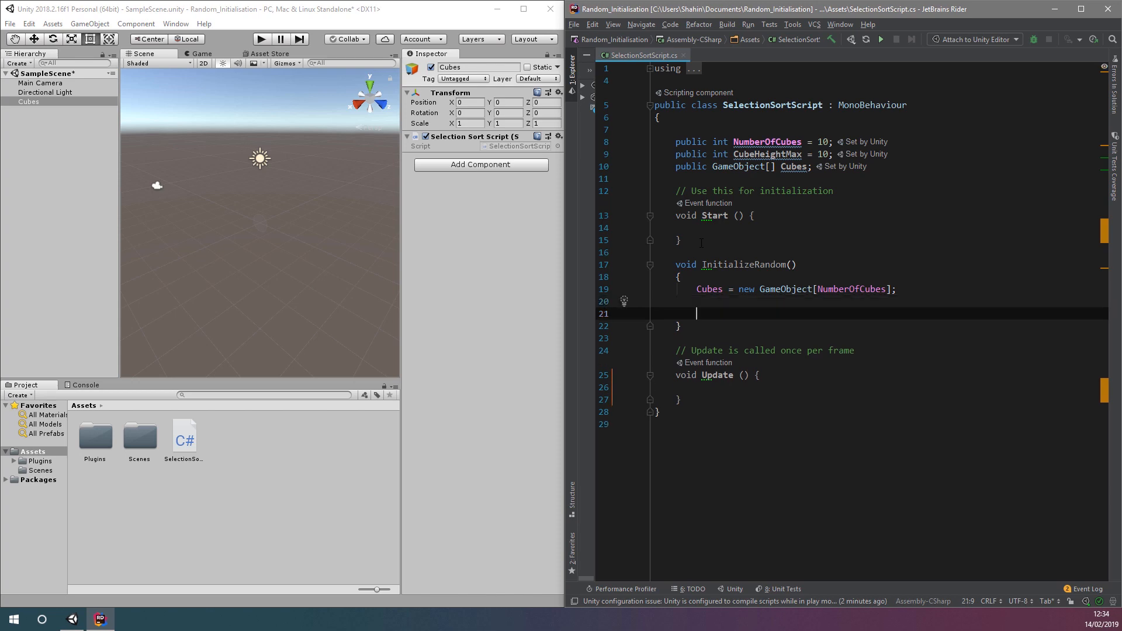
text(for(int i = 0;)
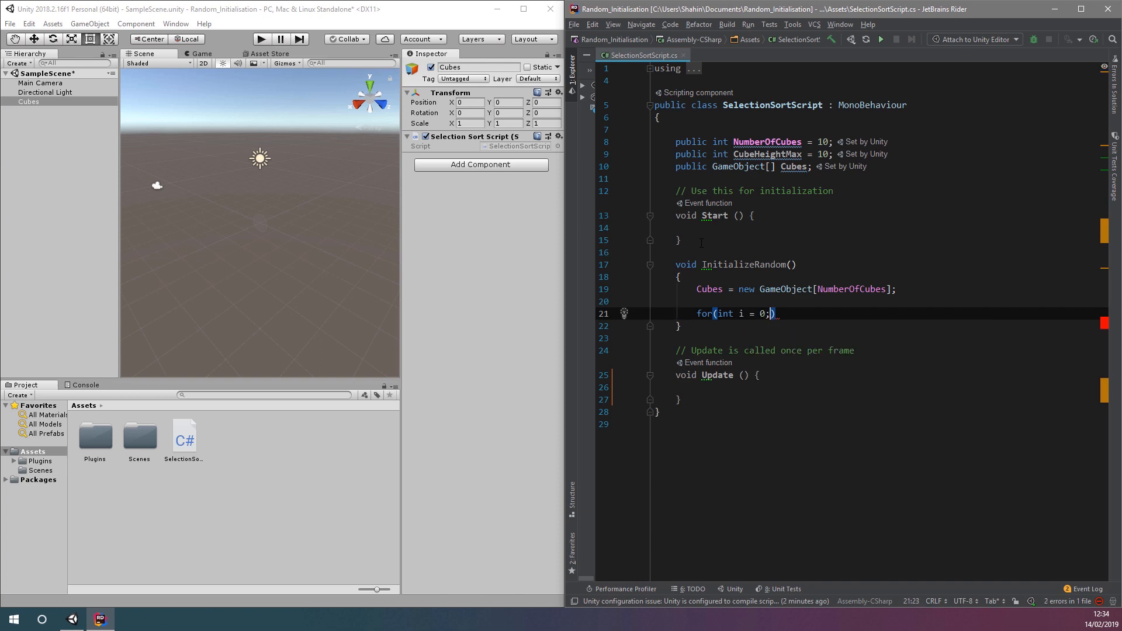
text(i < NumberOfCubes; i++)
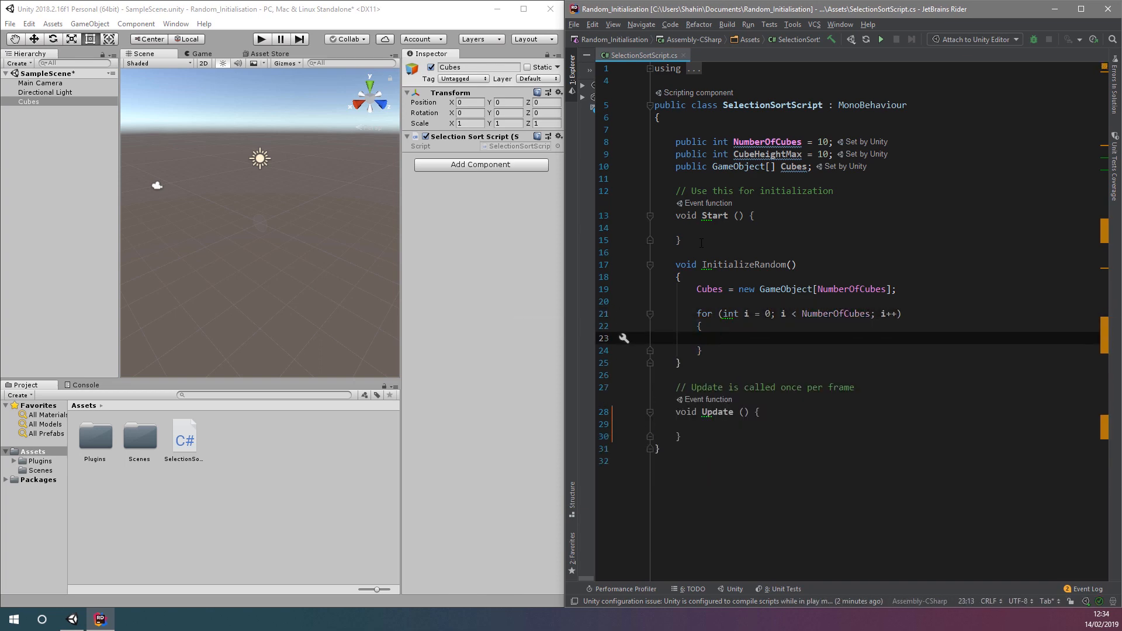
text(int)
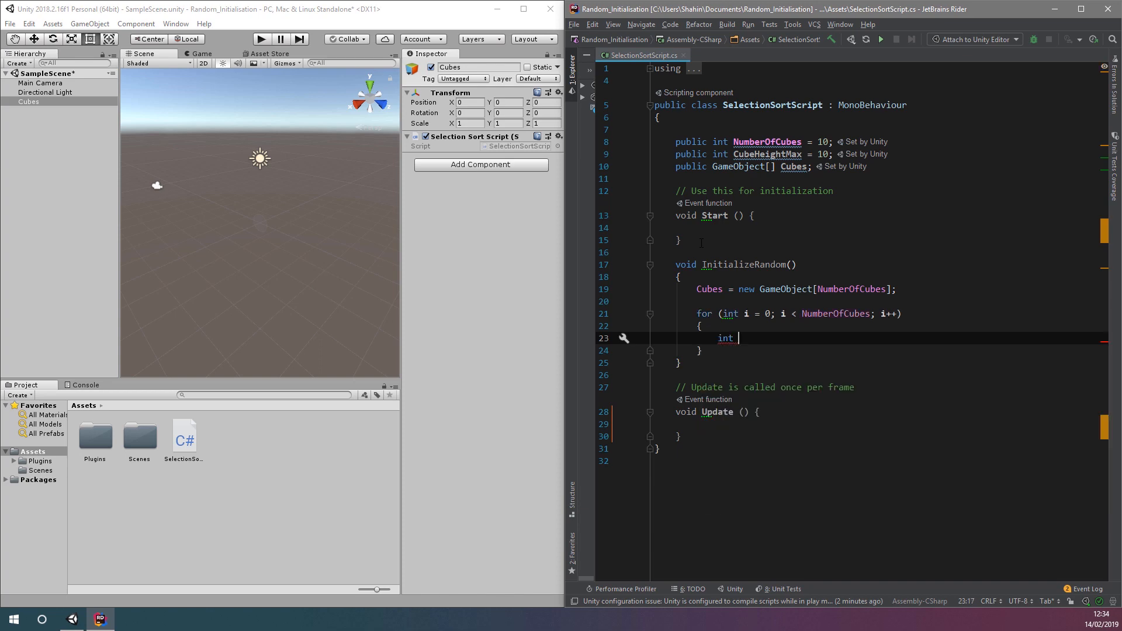
text(randomNumber = Random.Range(1,)
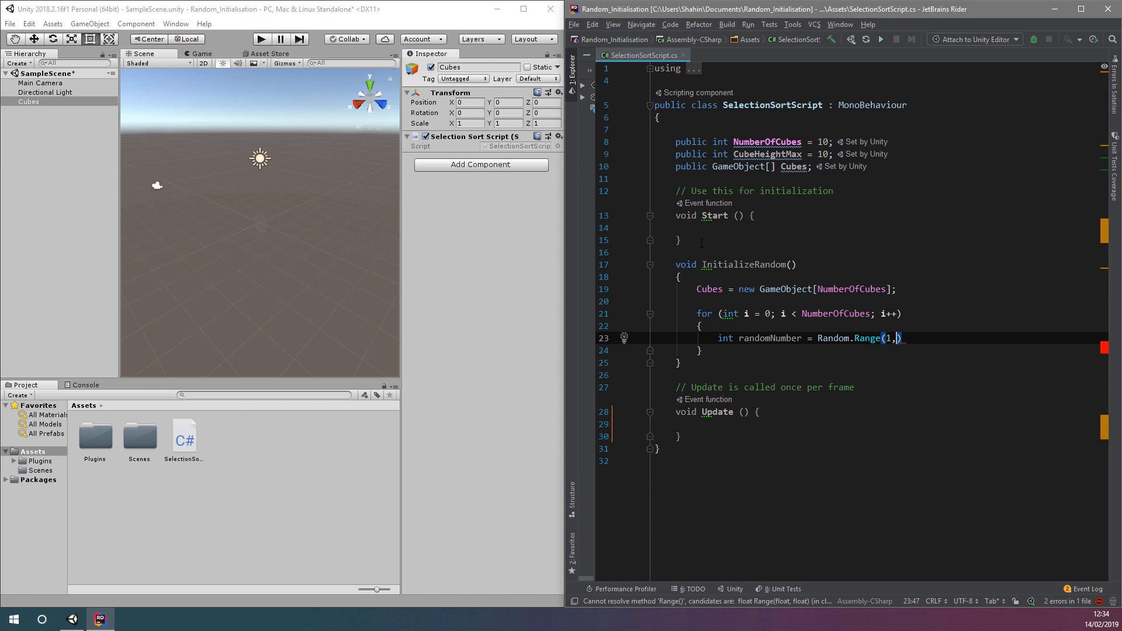
text(CubeHeightMax+1;)
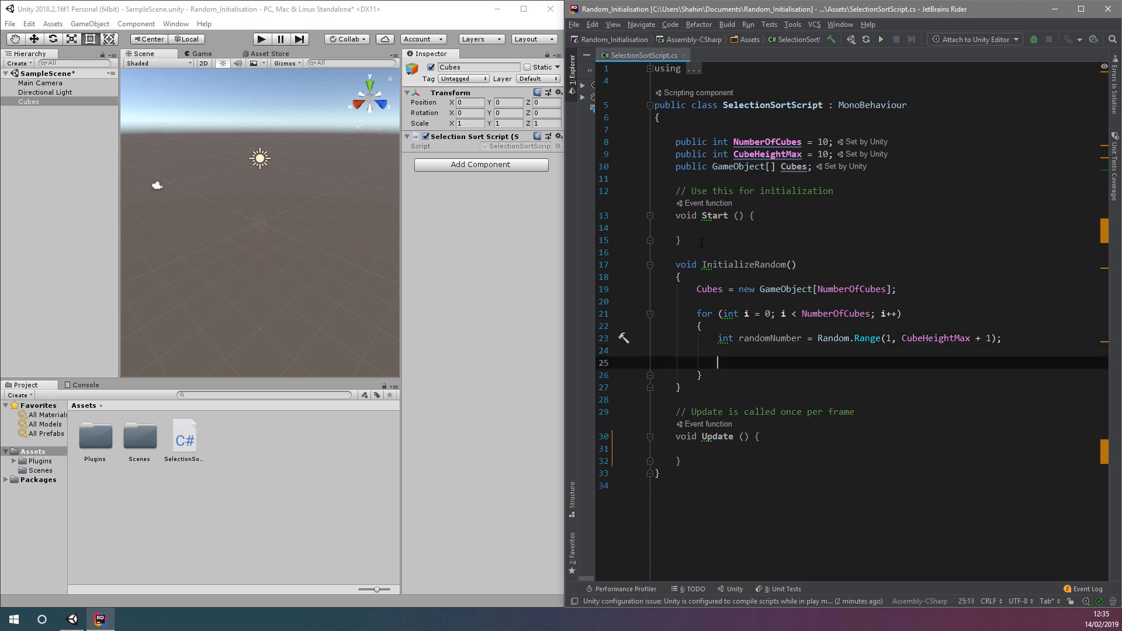
Step: Create a cube primitive on each loop pass and call InitializeRandom from Start
text(GameObject cube)
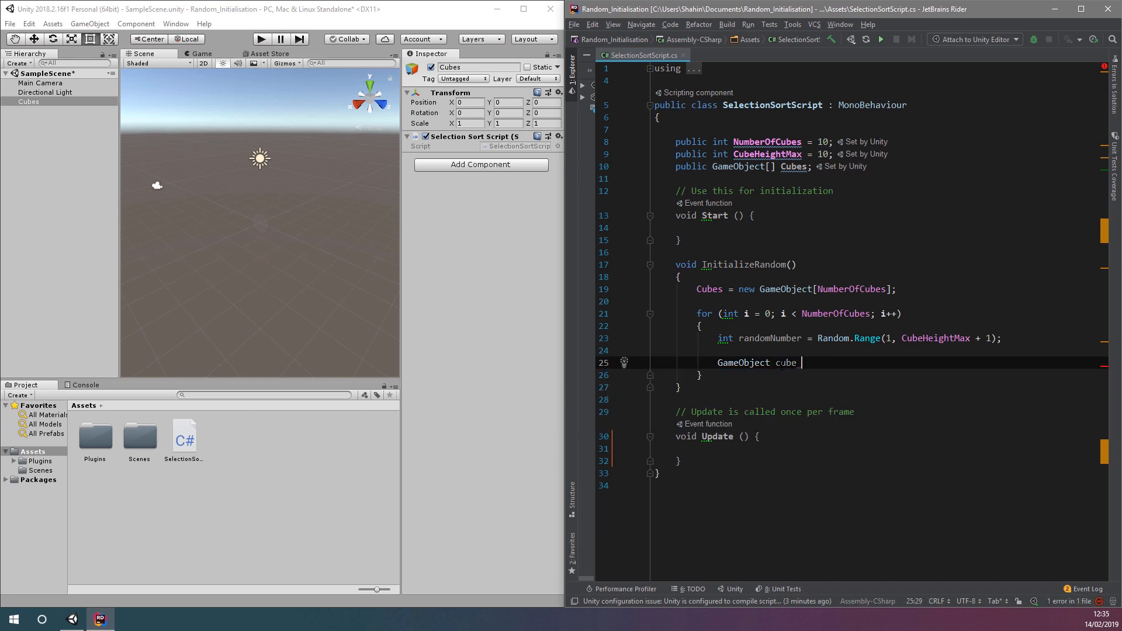
text(= GameObject.CreatePrimitive()
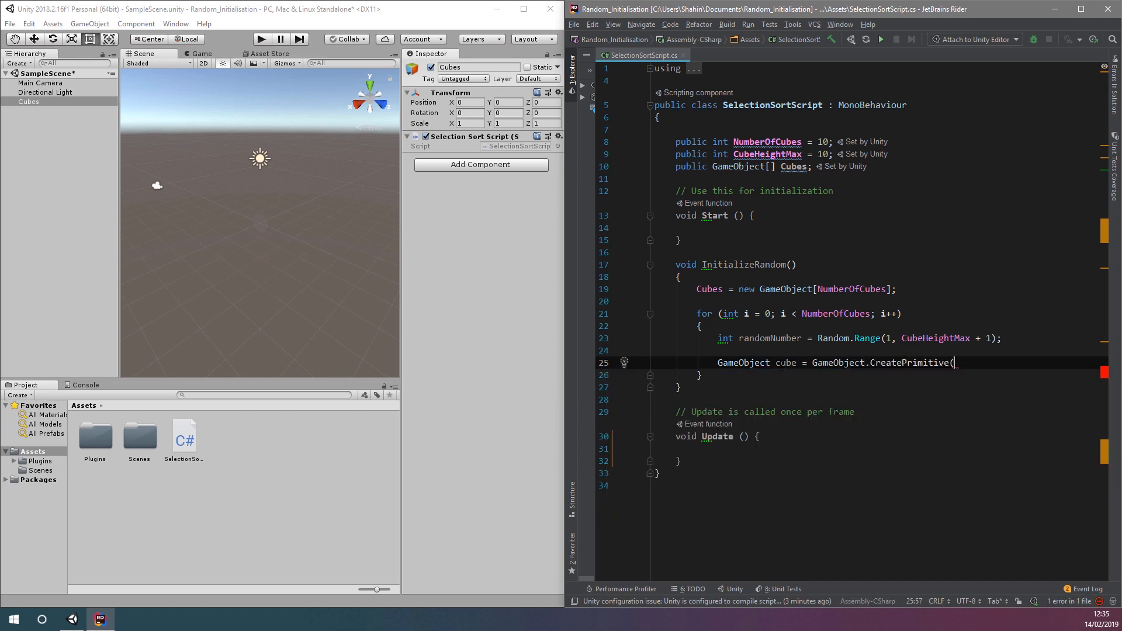
text(PrimitiveType.Cube);)
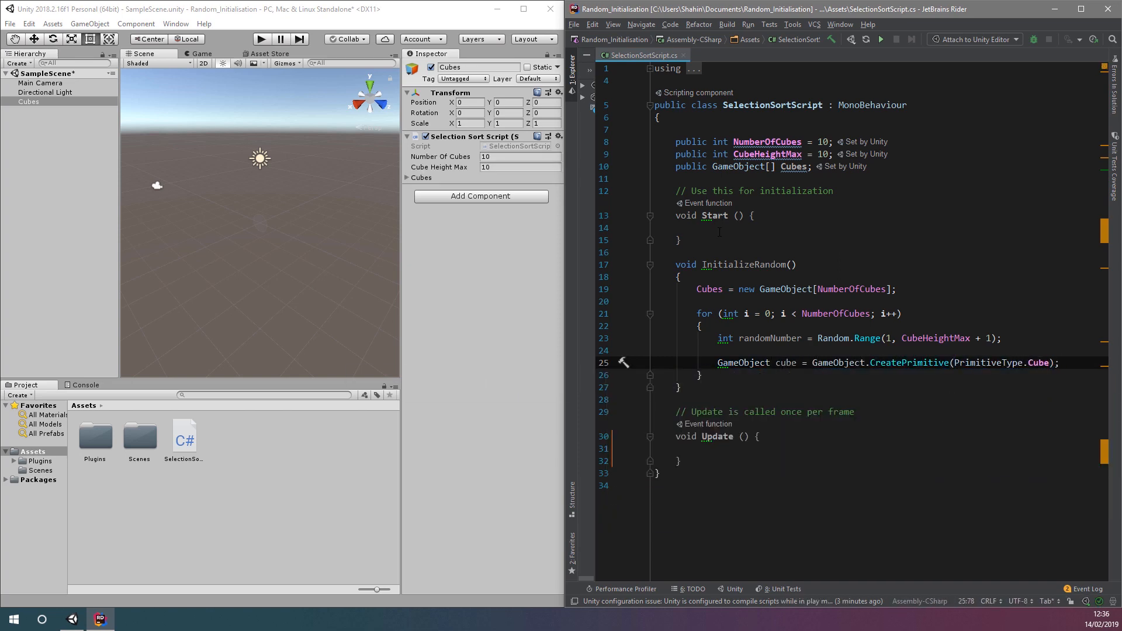
text(InitializeRandom();)
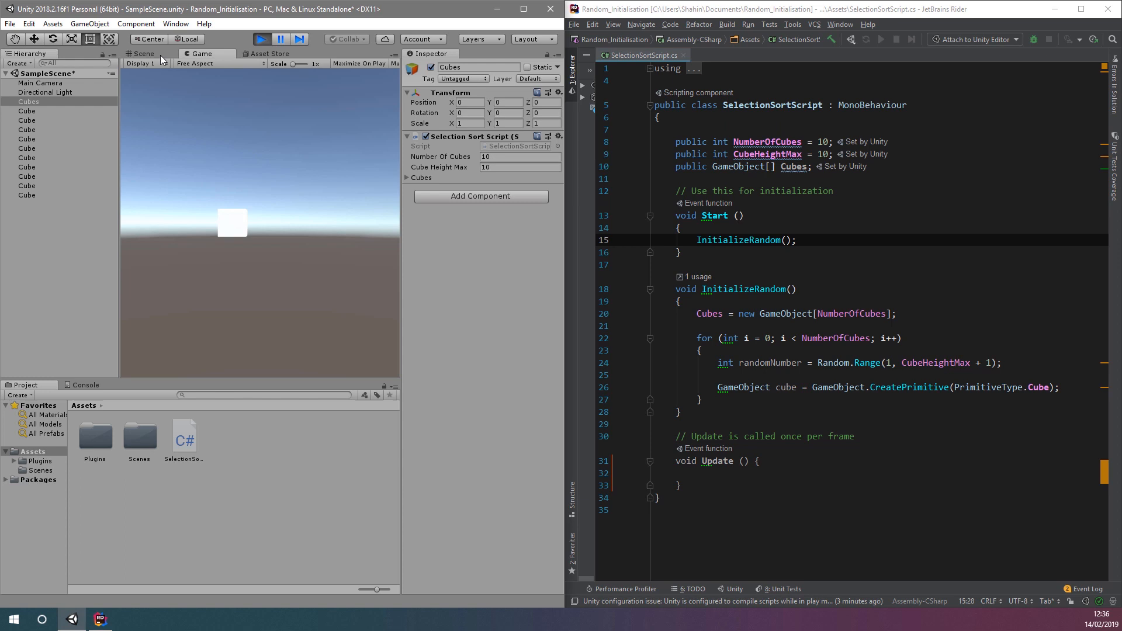
Step: Inspect several generated cubes in the Hierarchy, then stop Play mode
click(27, 120)
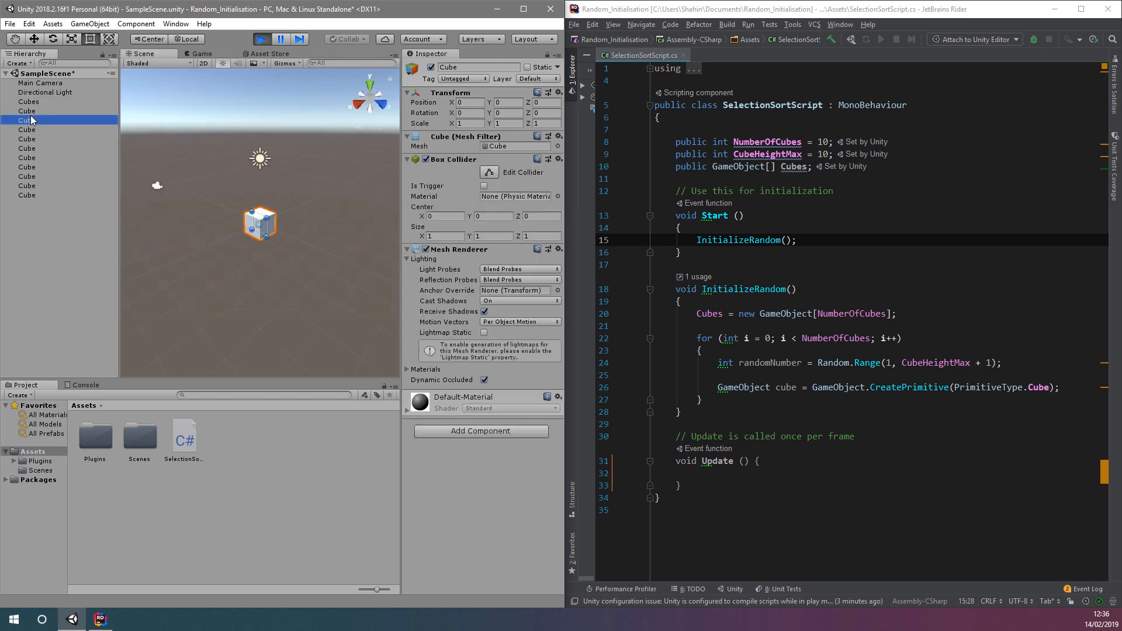
click(26, 175)
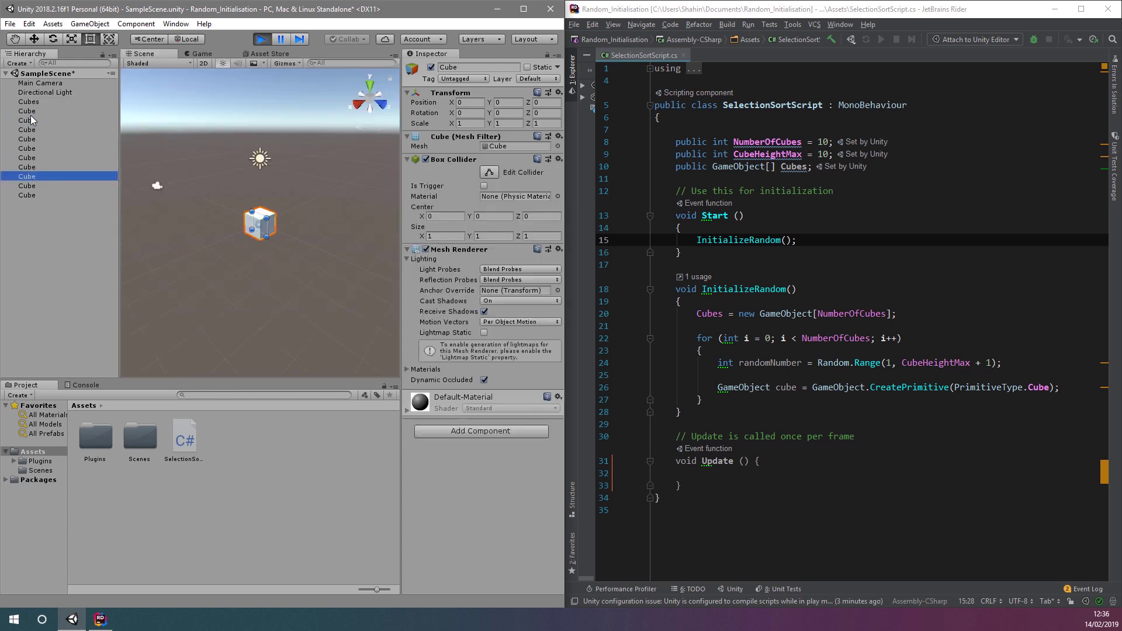
click(26, 111)
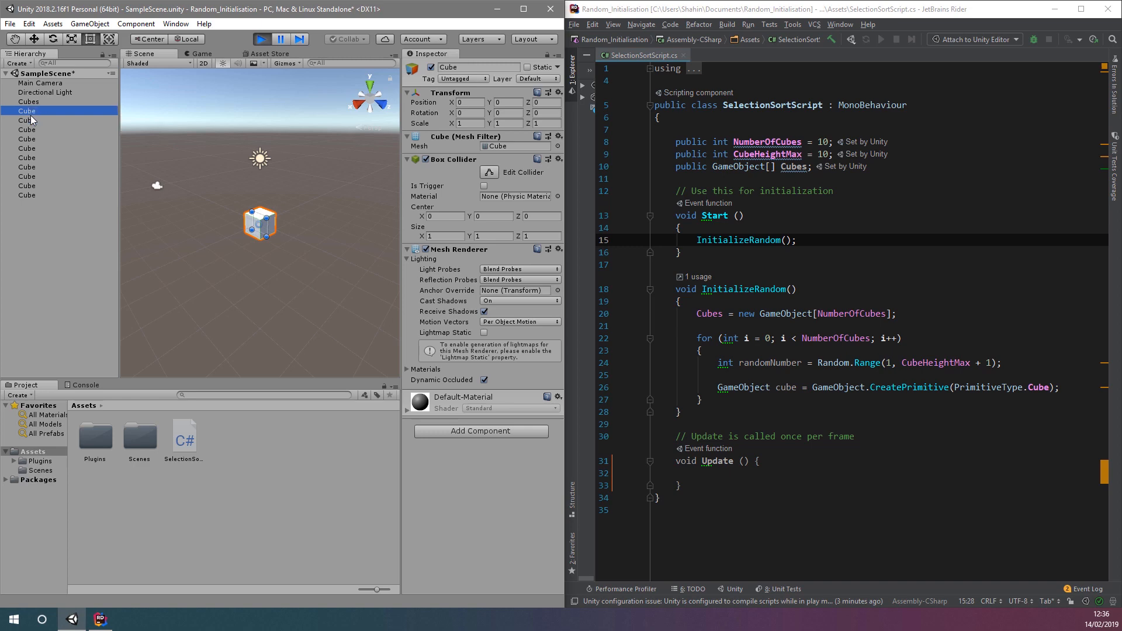
click(26, 101)
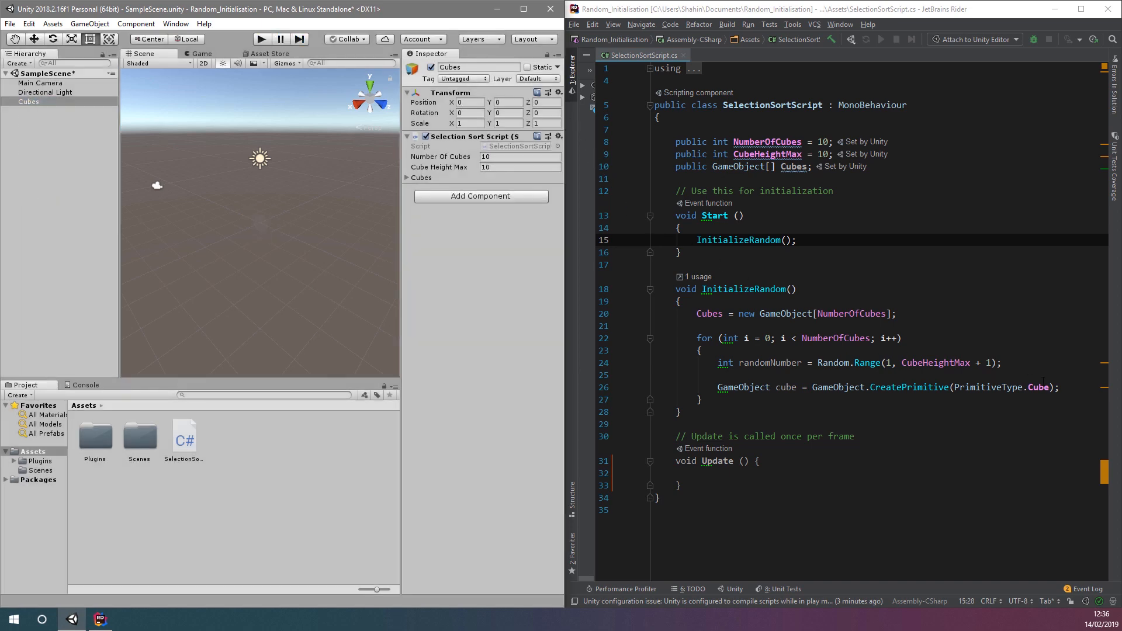
mouse_move(1038, 387)
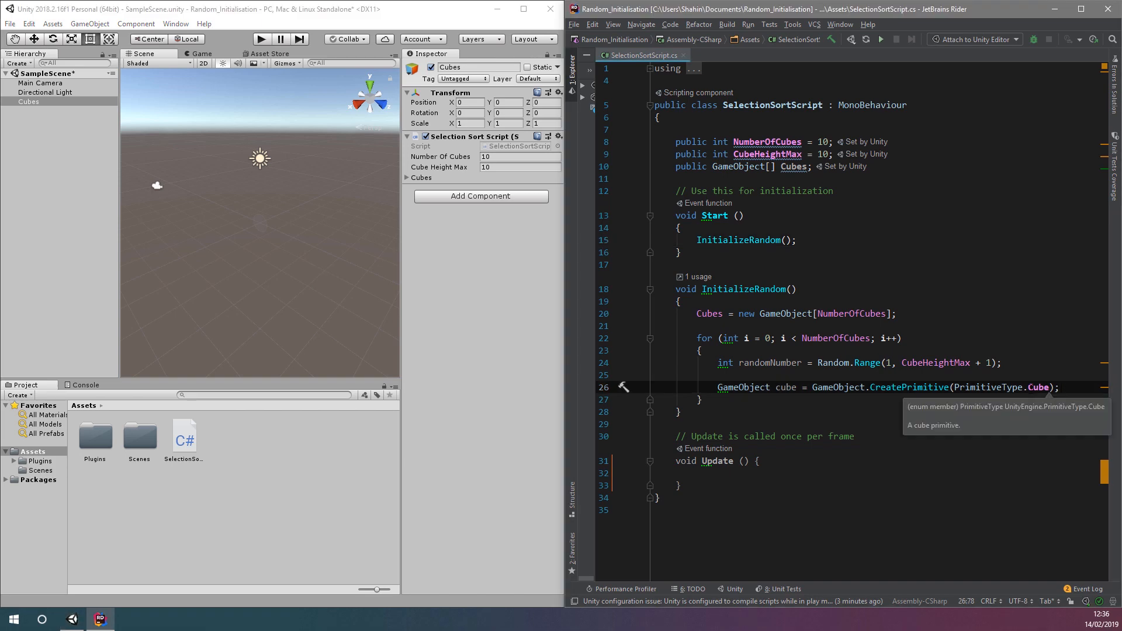
Step: Scale each cube to (0.9, randomNumber, 1), then run and stop a play test
text(cube.transform.localScale = new Vector3(0.9f, randomNumber);)
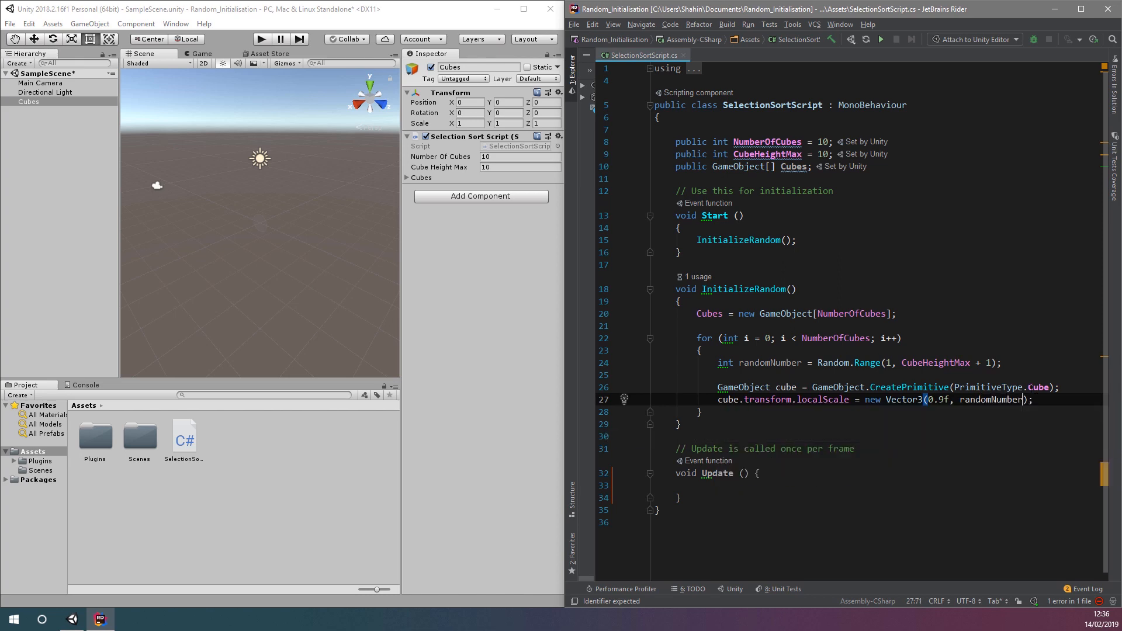
text(,1)
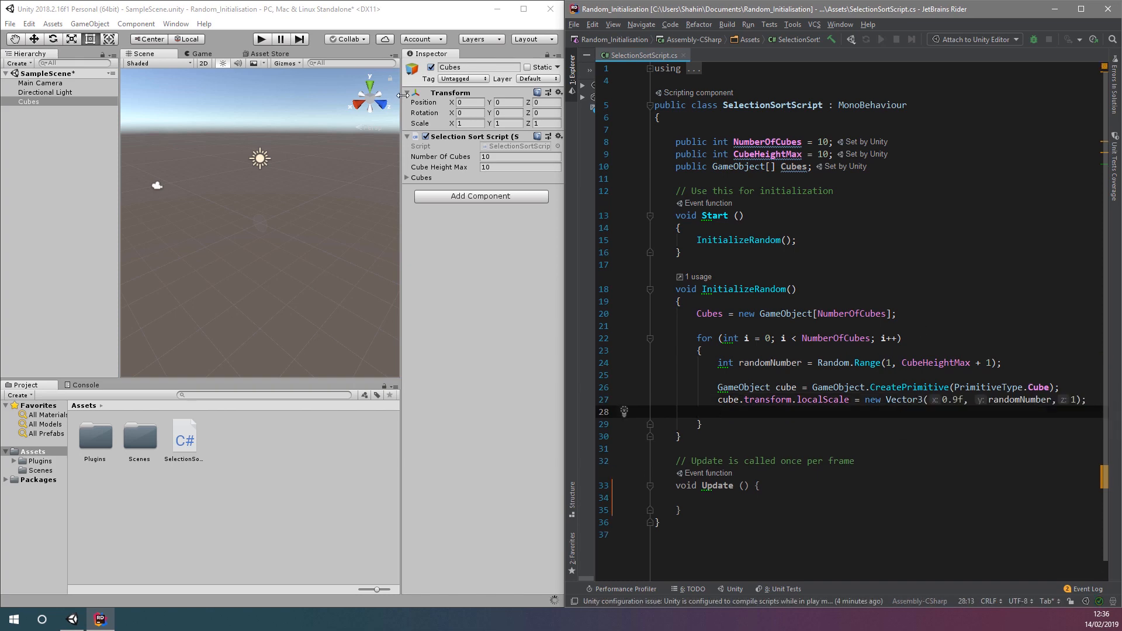
click(261, 39)
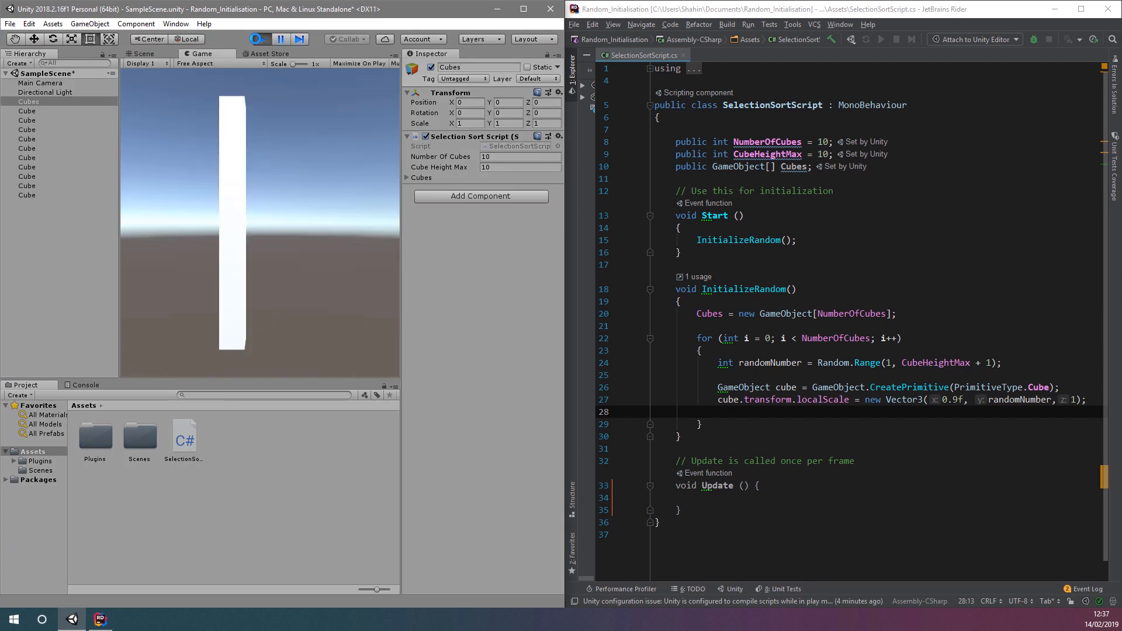
click(26, 110)
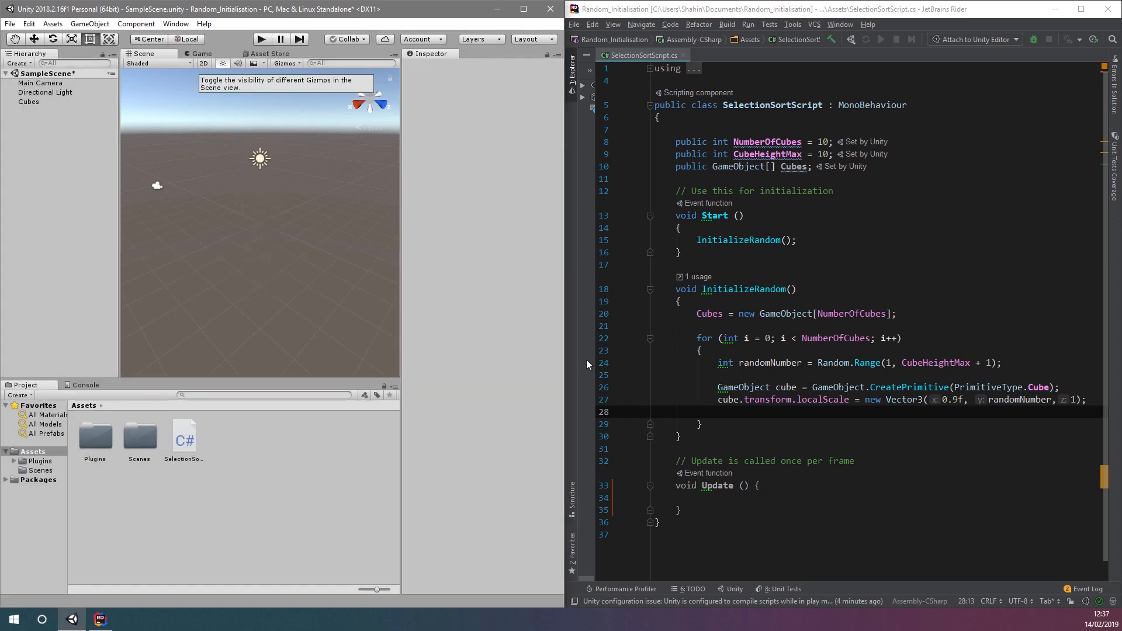
Step: Position each cube at (i, randomNumber / 2.0f, 0), then run and stop a play test
text(cube.transform.)
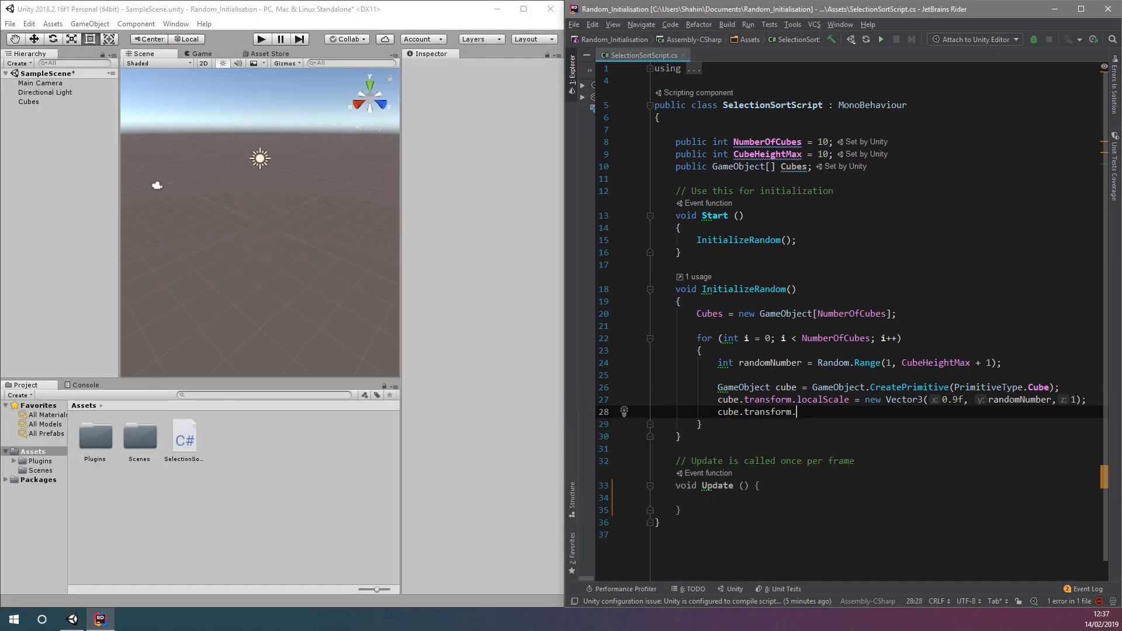
text(position = new Vector3)
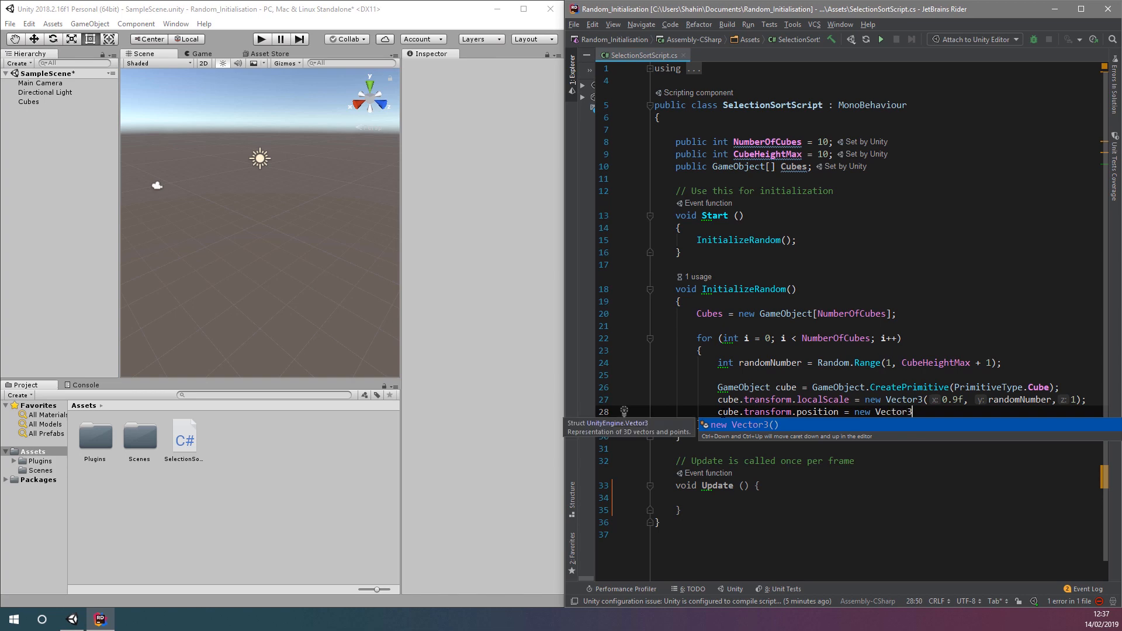
text((i, randomNumber / 2.0f, 0);)
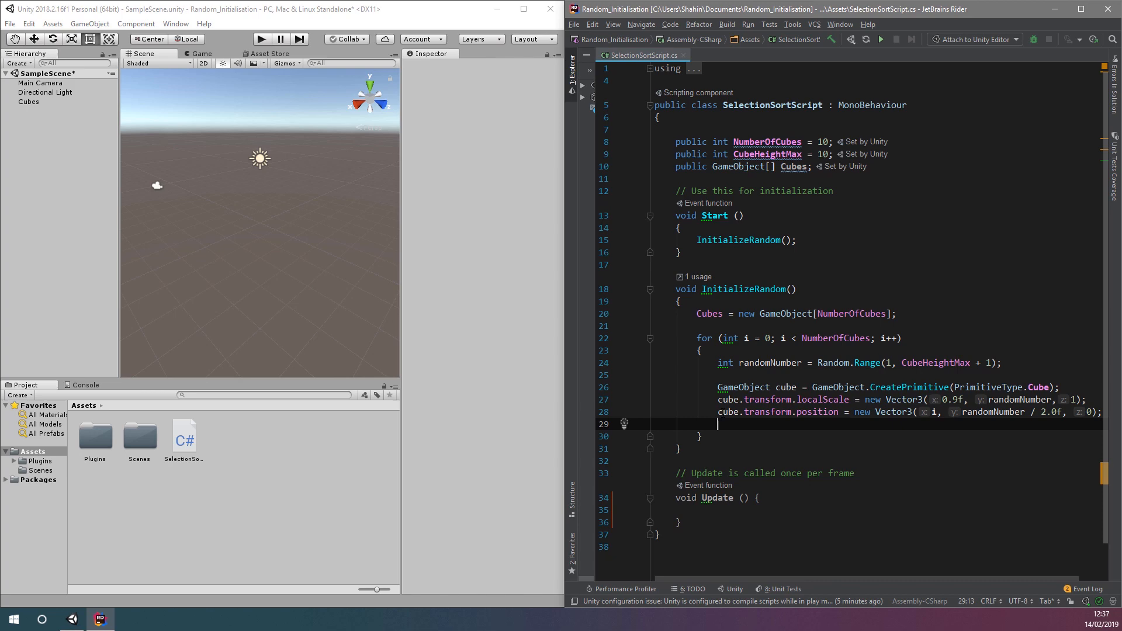
click(262, 39)
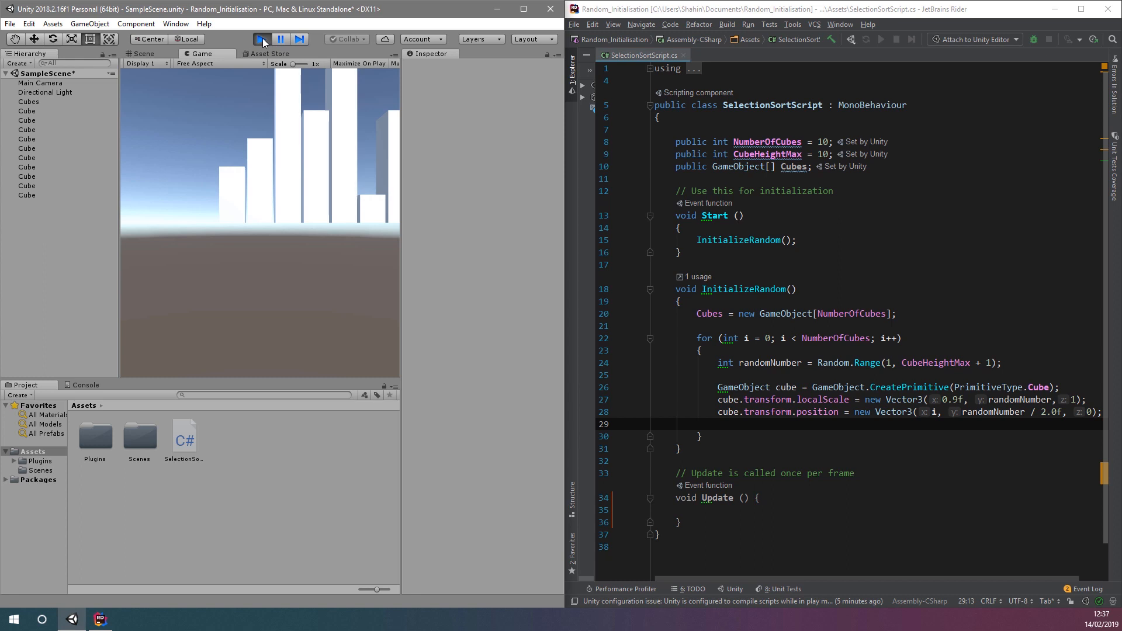
click(29, 101)
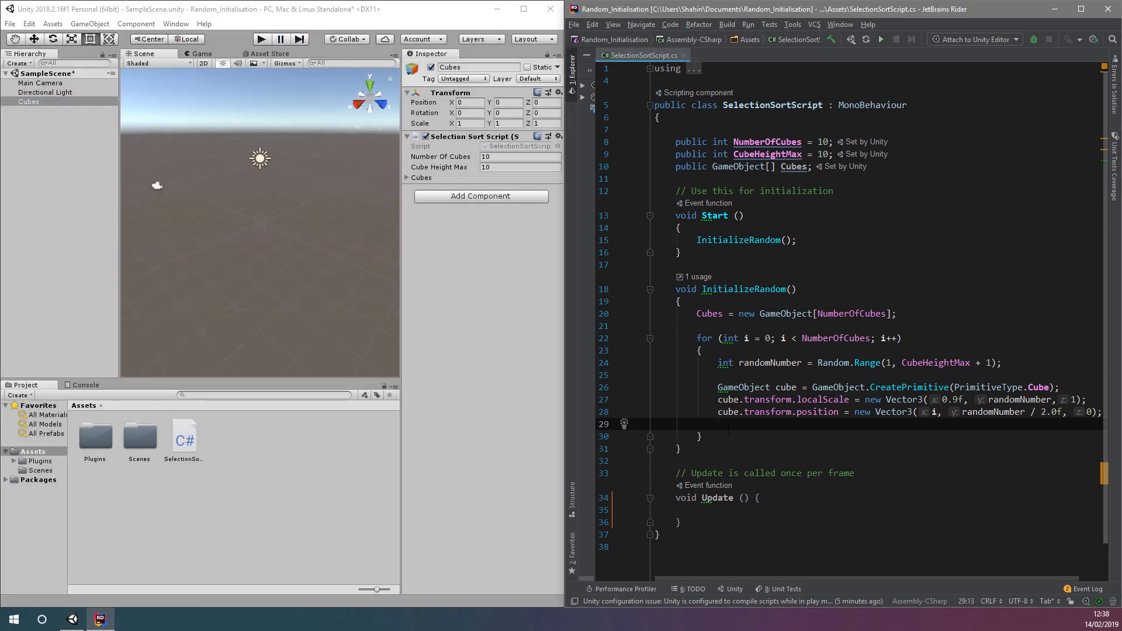
Step: Set cube.transform.parent = this.transform and expand Cubes to confirm the nesting
text(cube.transform.parent = this.transform;)
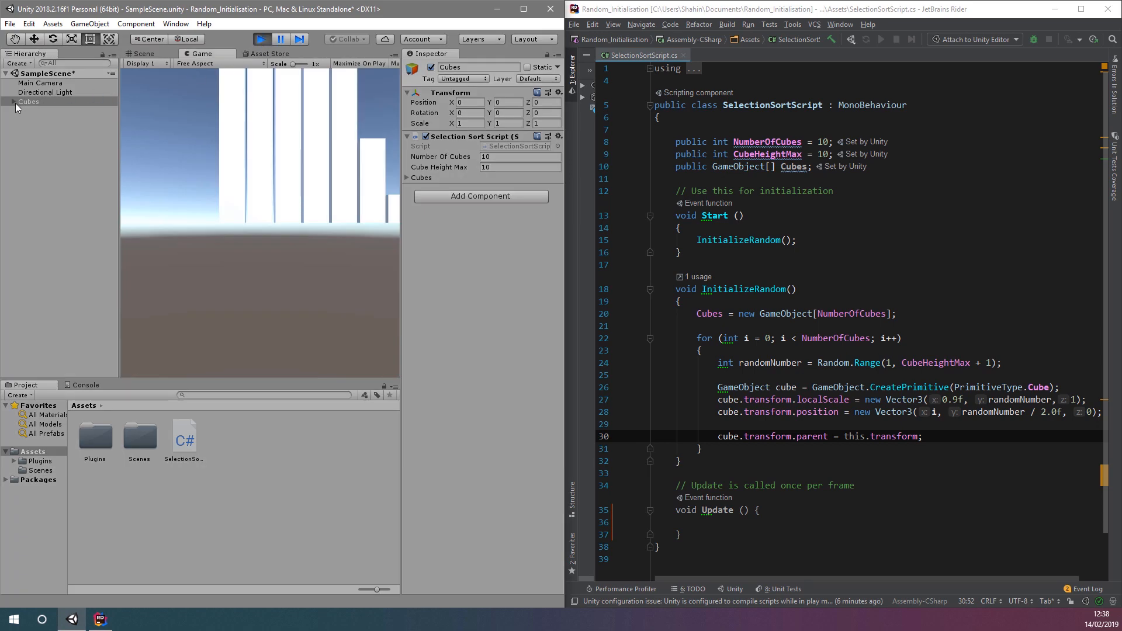
click(12, 102)
text(transform.position = new Vector3();)
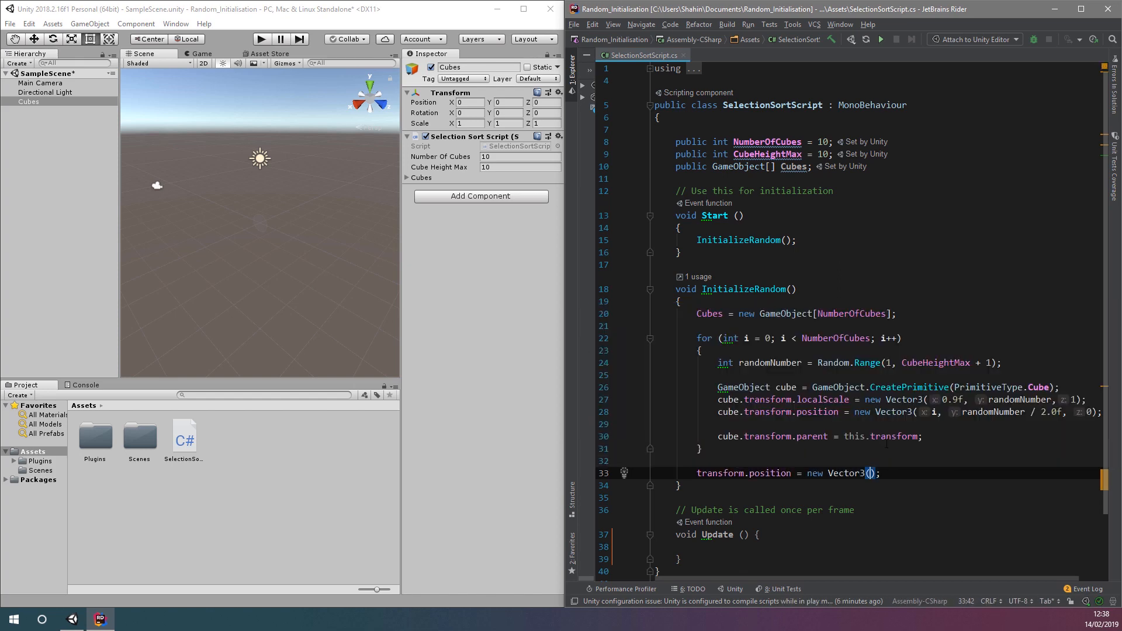
Step: After the loop, set transform.position to (-NumberOfCubes / 2f, -CubeHeightMax / 2.0f, 0)
text(-NumberOfCubes / 2f,)
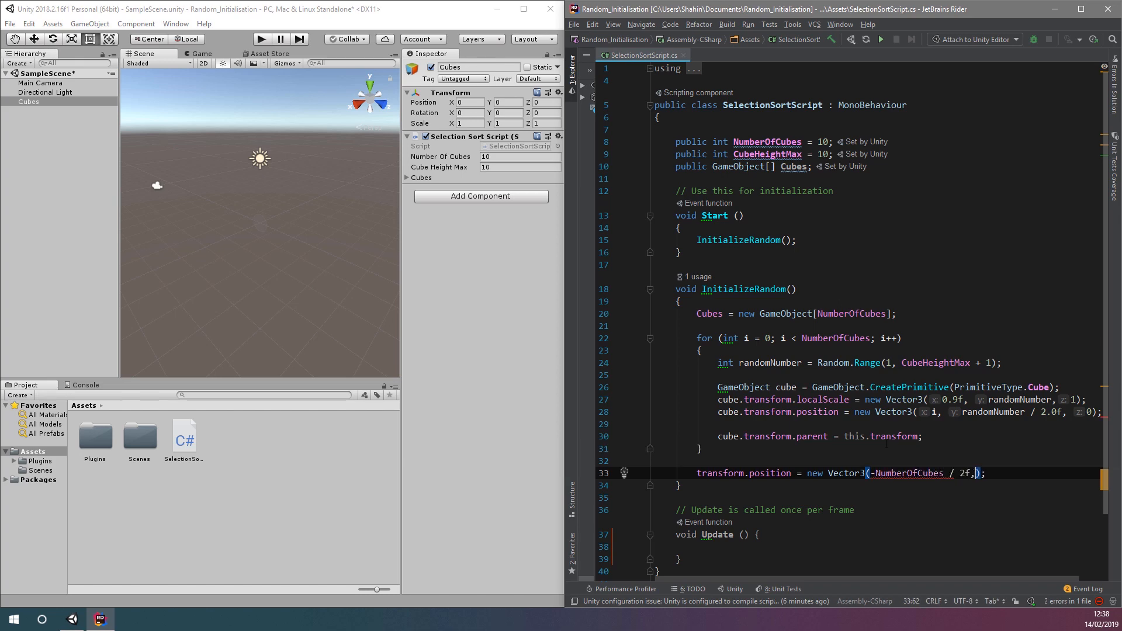
text(-CubeHeightMax / 2.0f, 0)
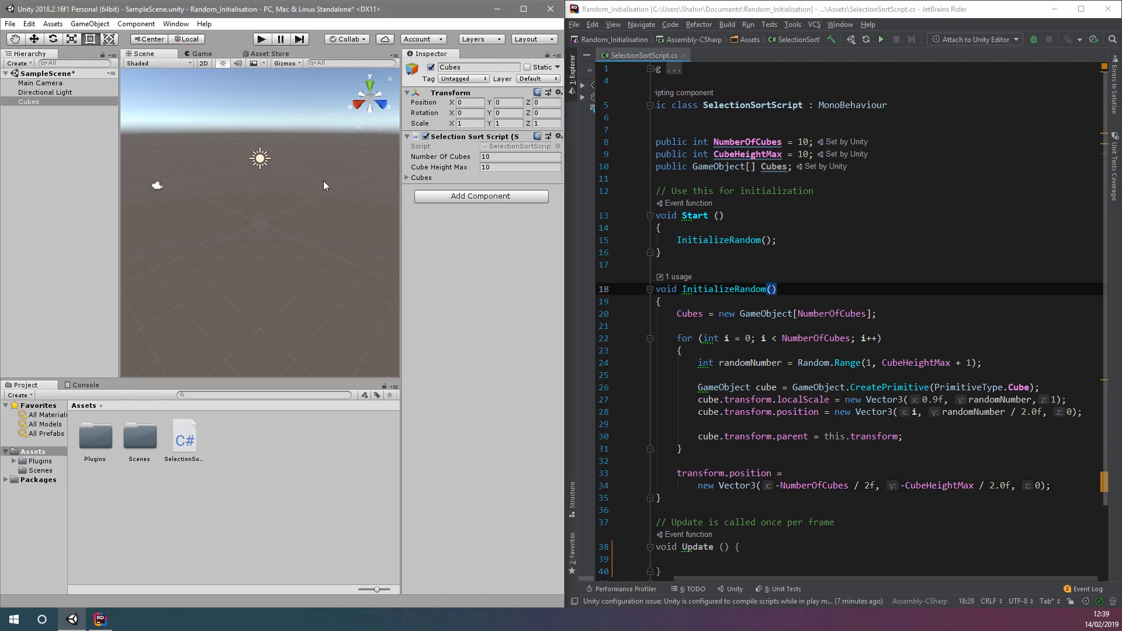
Step: Move Main Camera to X/Y 0, set the Game view to 16:9, and play-test it
click(38, 82)
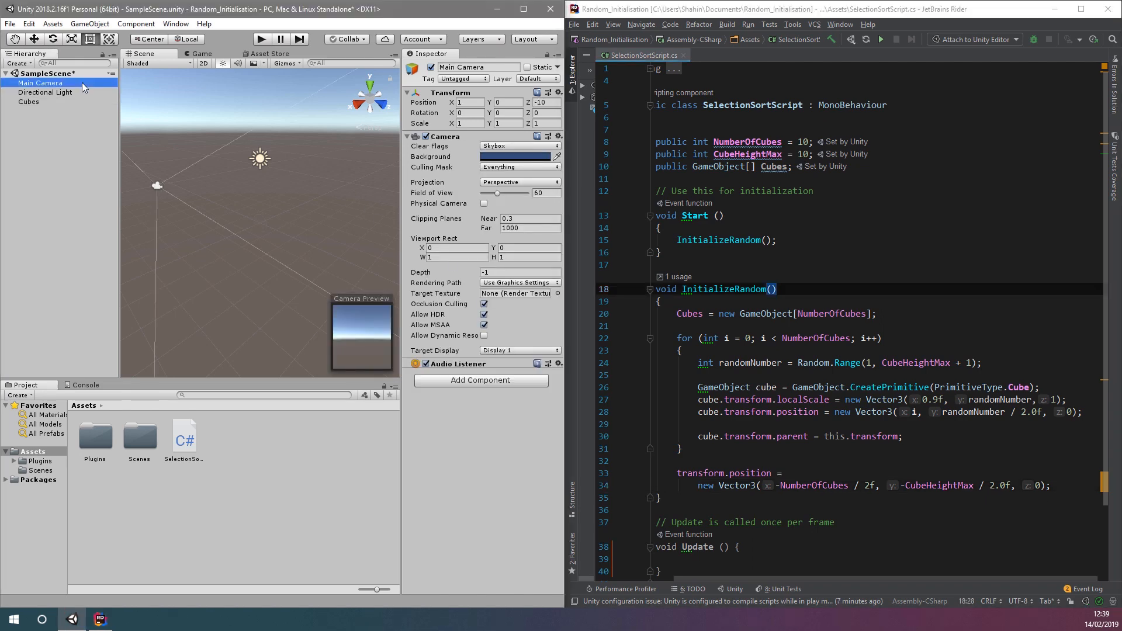
click(468, 101)
text(0)
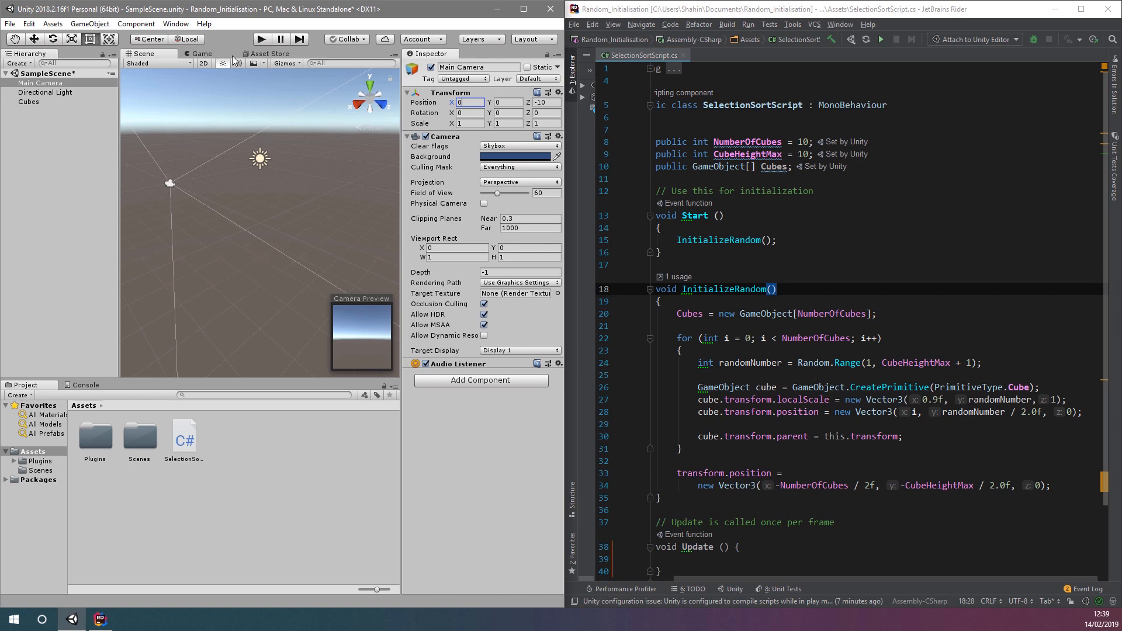
click(202, 54)
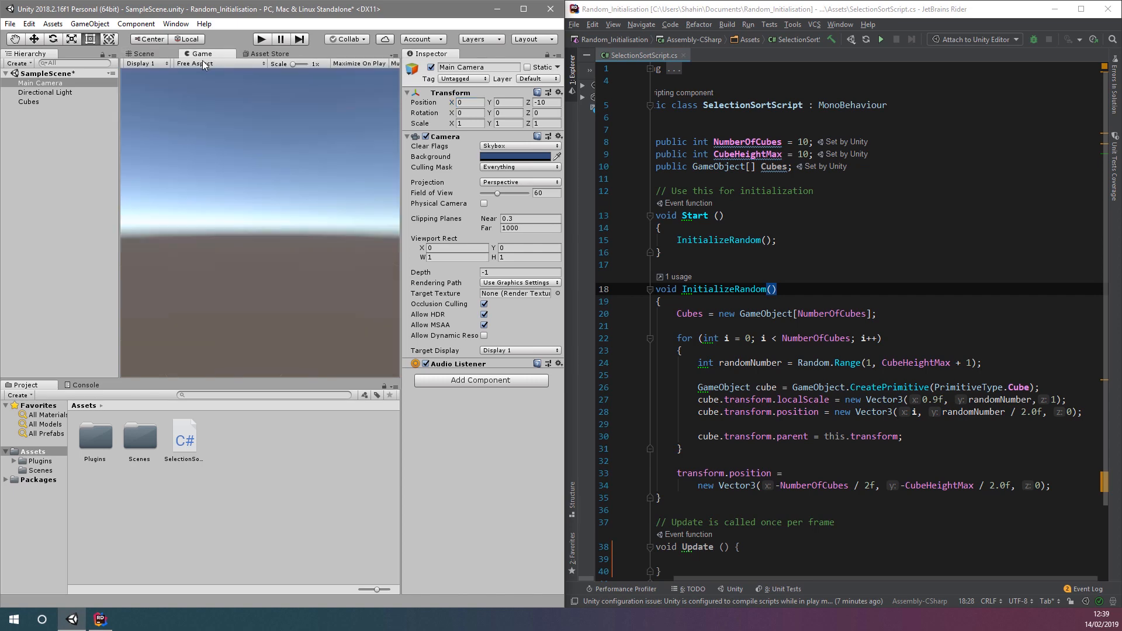
click(221, 63)
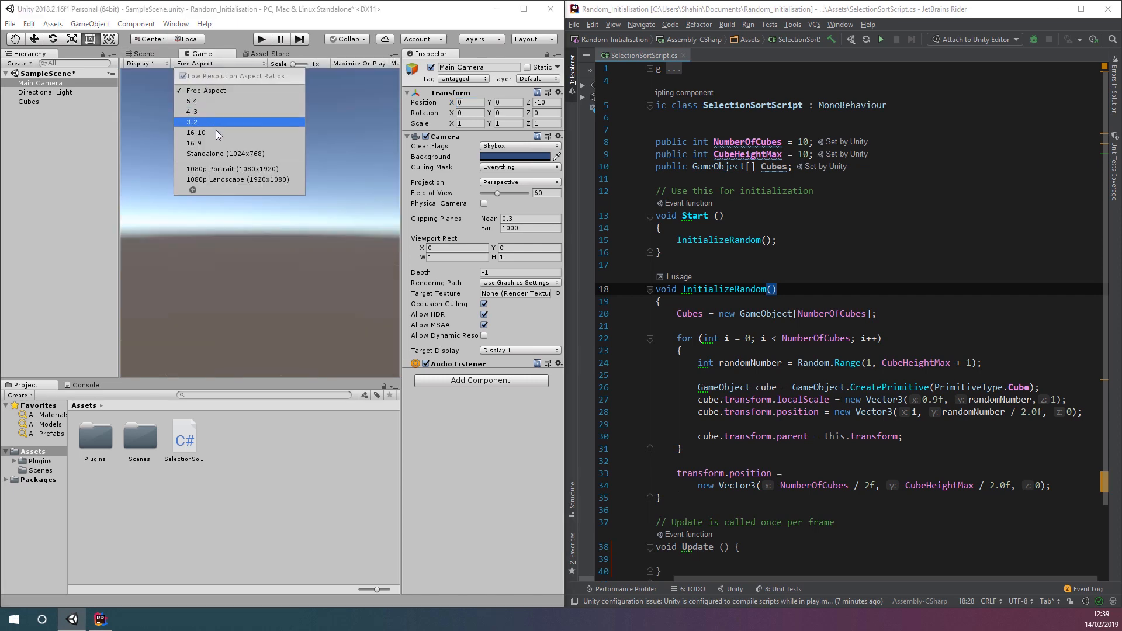
click(195, 144)
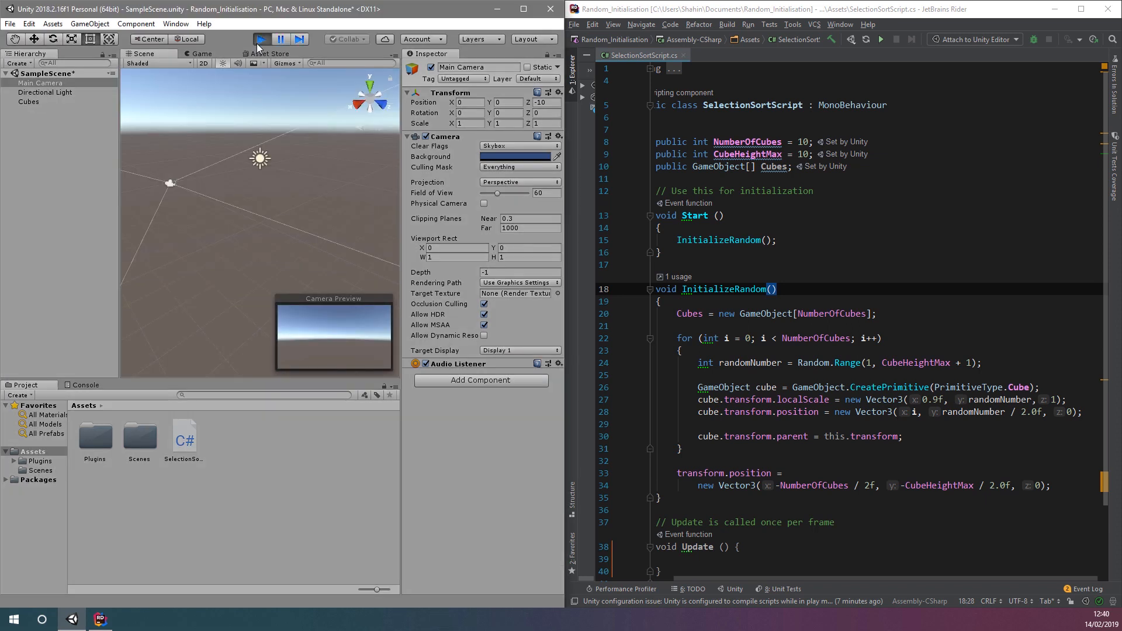
click(262, 39)
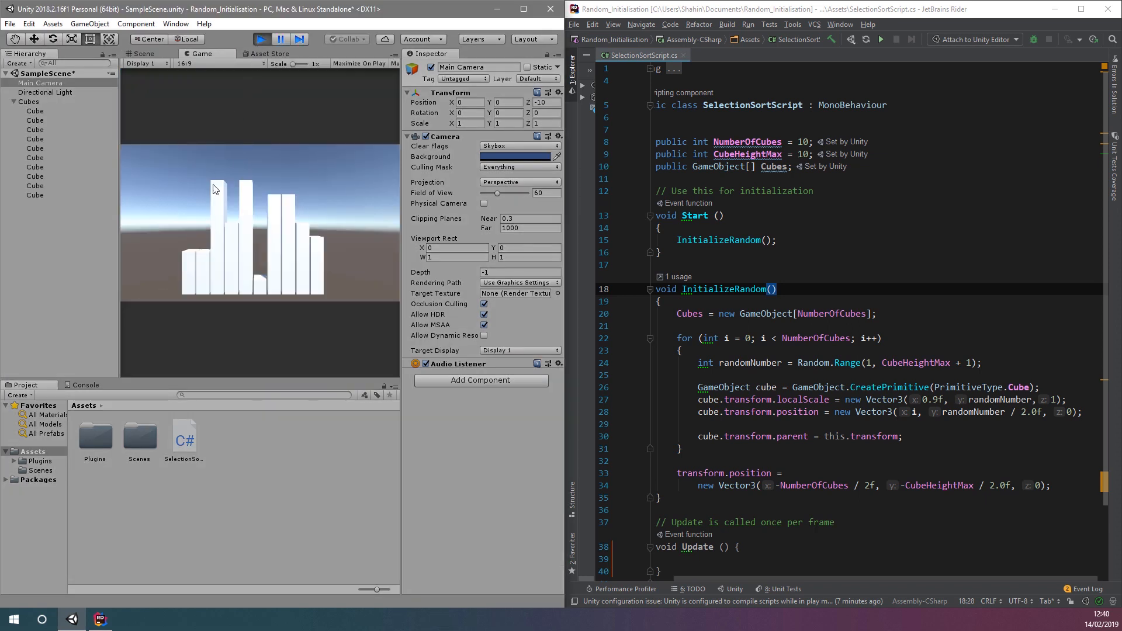
mouse_move(337, 268)
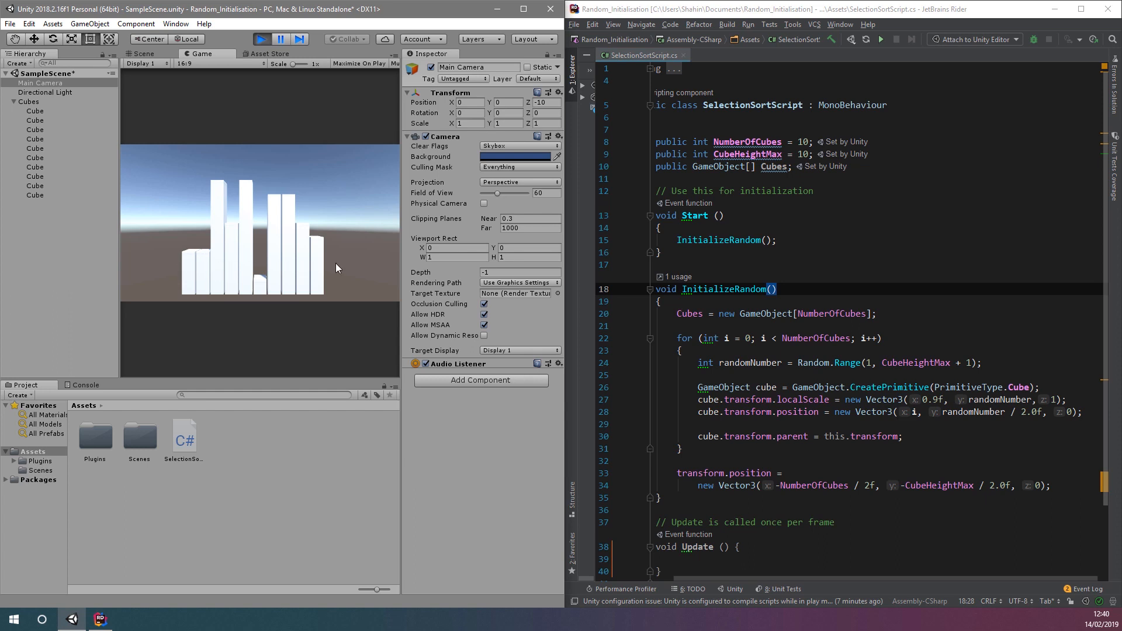
click(28, 101)
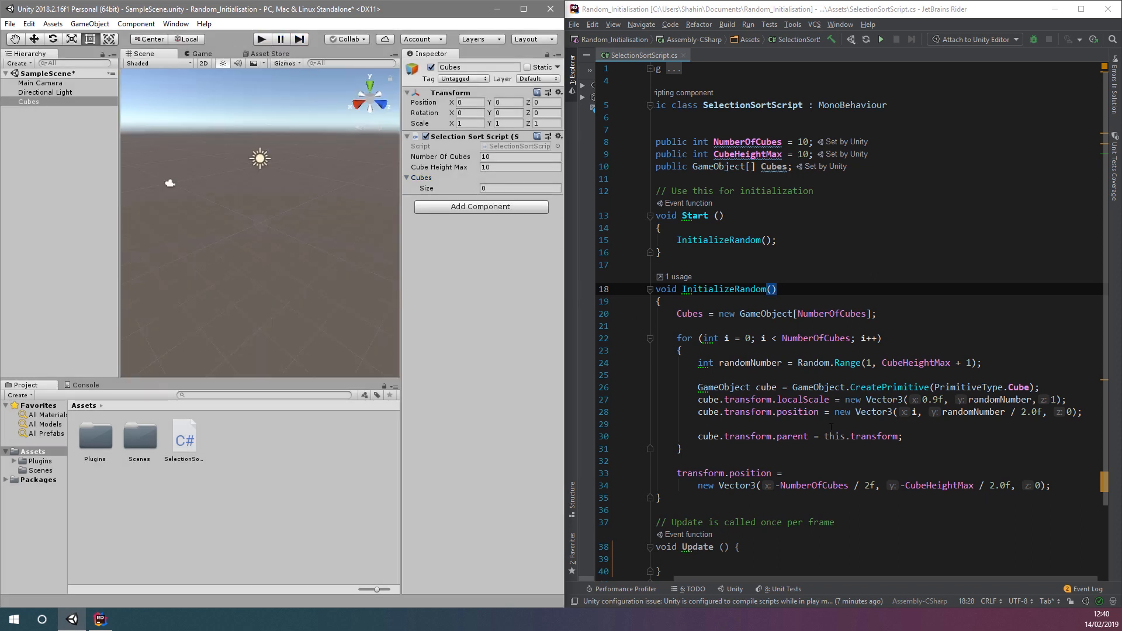
Step: Add 'Cubes[i] = cube;' to the loop and run the scene to verify the array fills
text(Cubes[i)
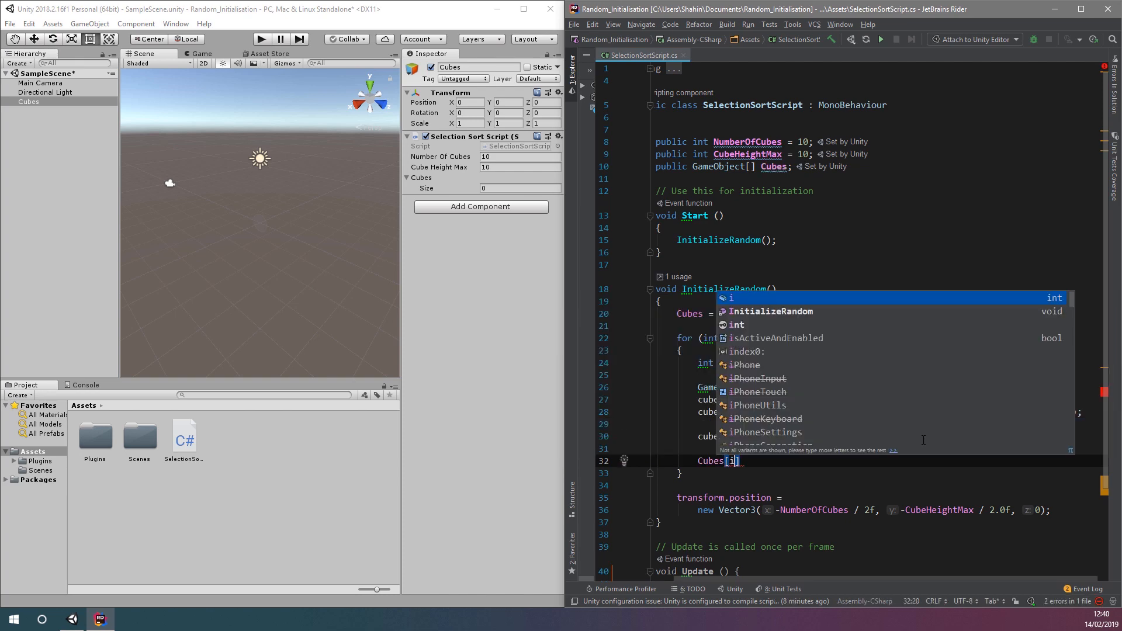
text(= cube;)
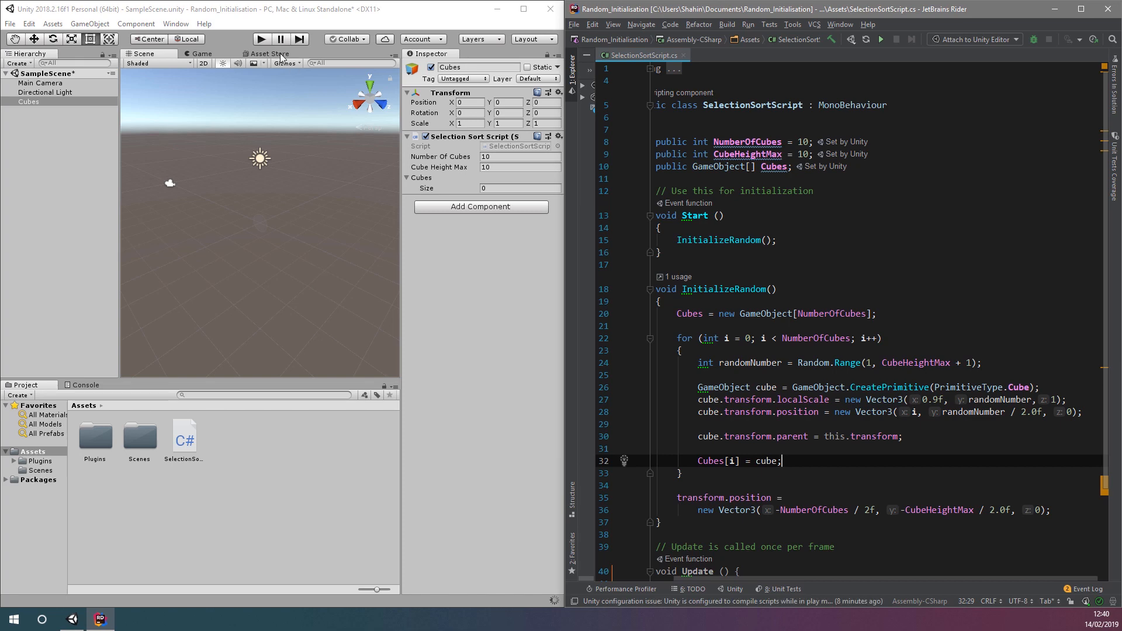
click(262, 40)
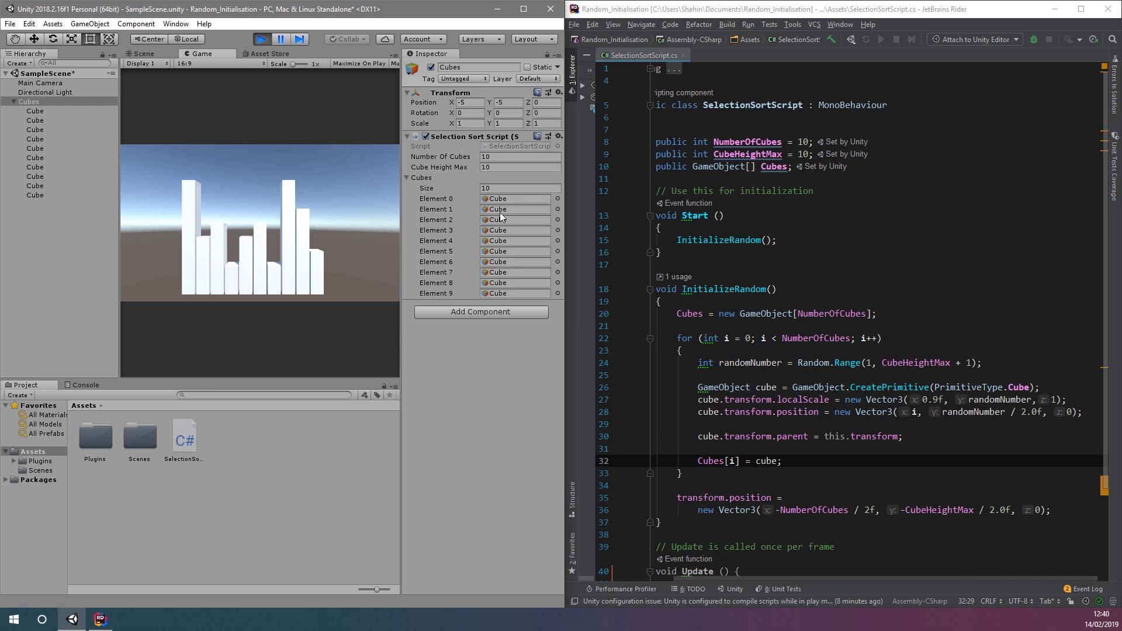
mouse_move(415, 182)
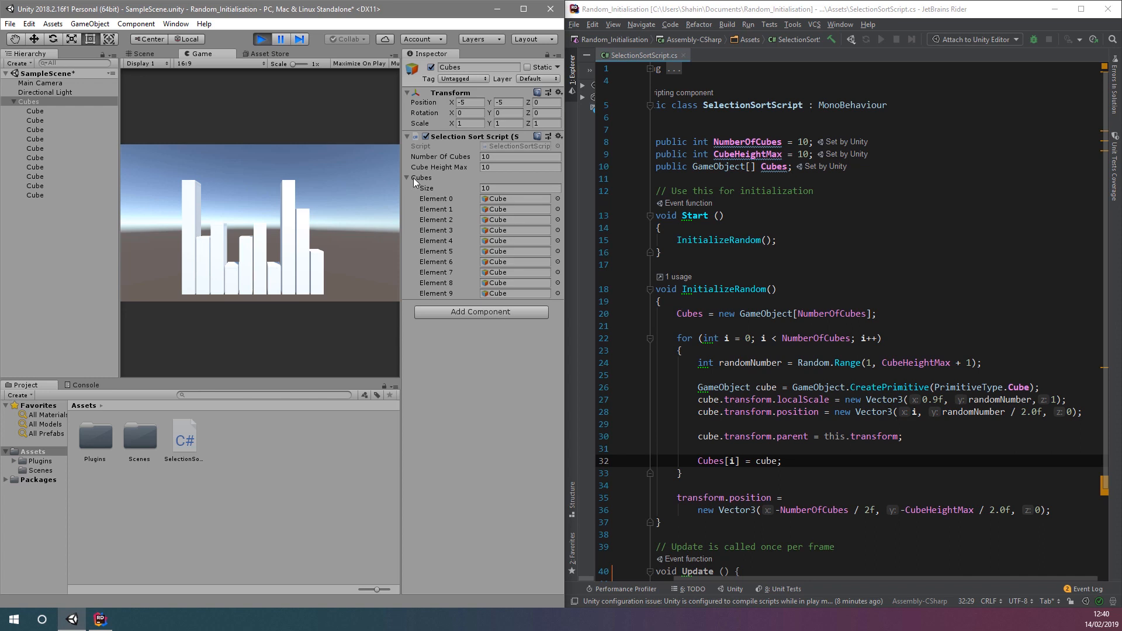